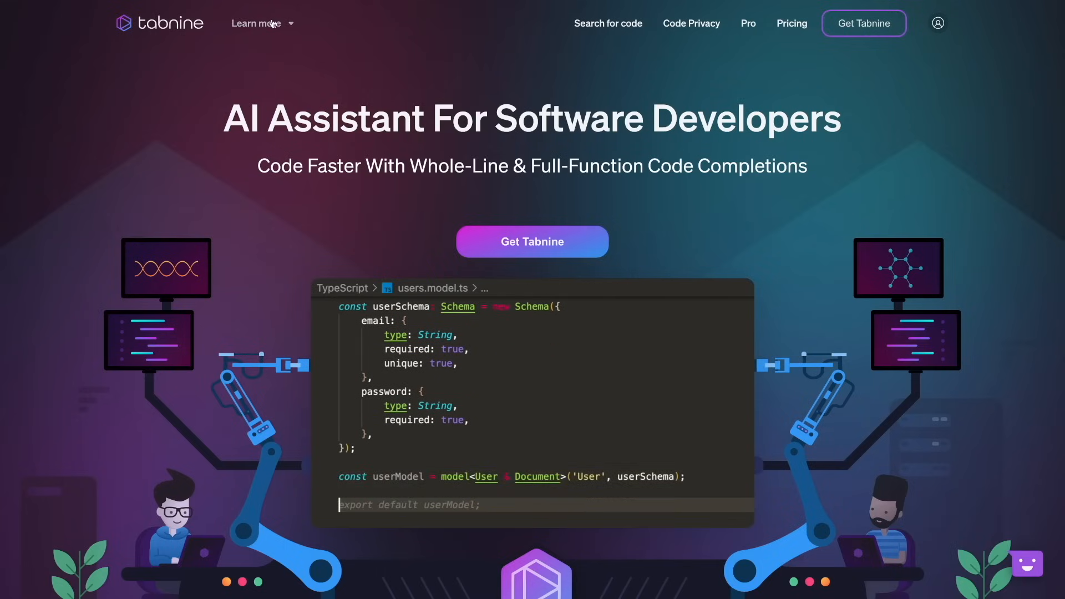
Step: Search the extensions for 'tabnine' and install Tabnine AI Autocomplete
click(256, 22)
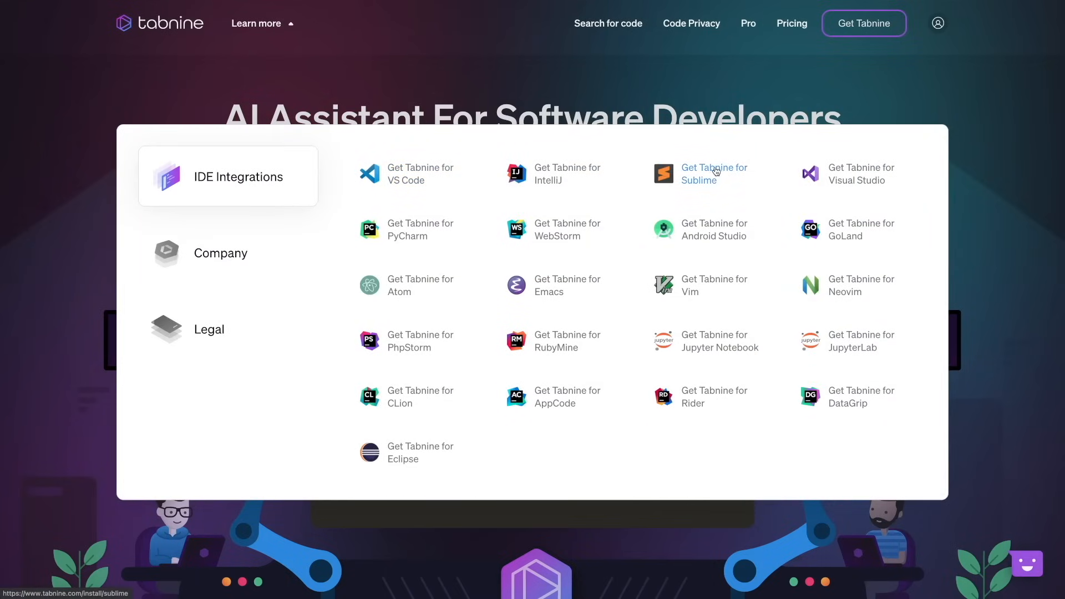
mouse_move(420, 230)
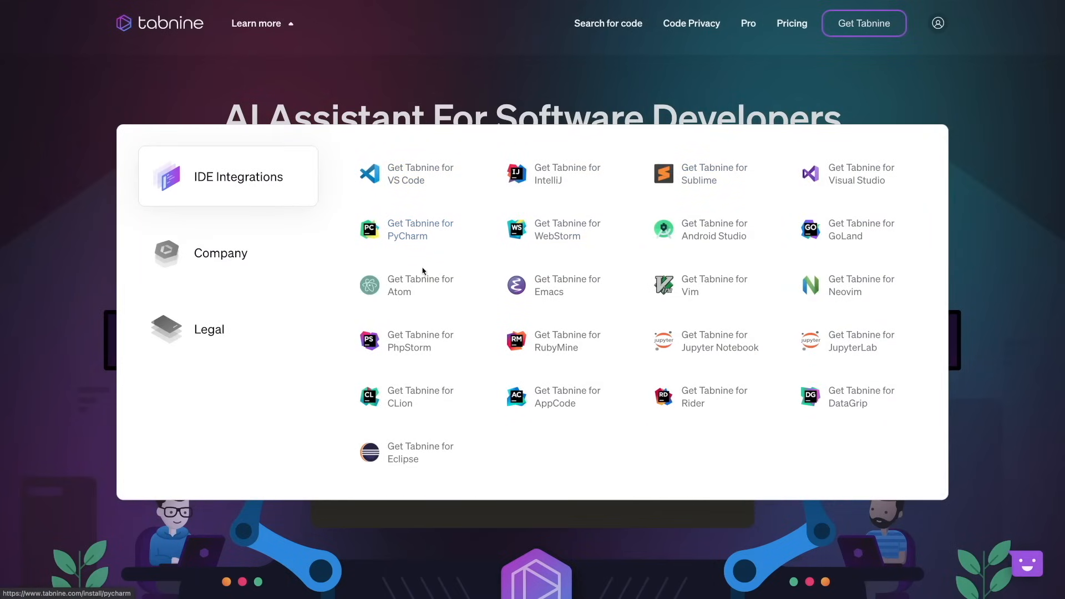
mouse_move(575, 285)
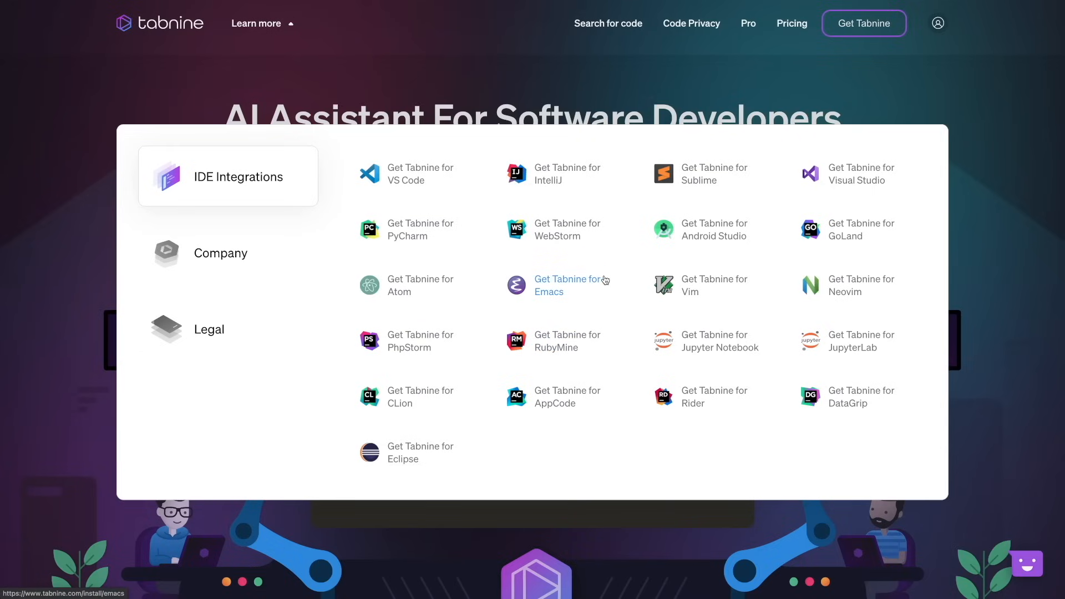
mouse_move(998, 283)
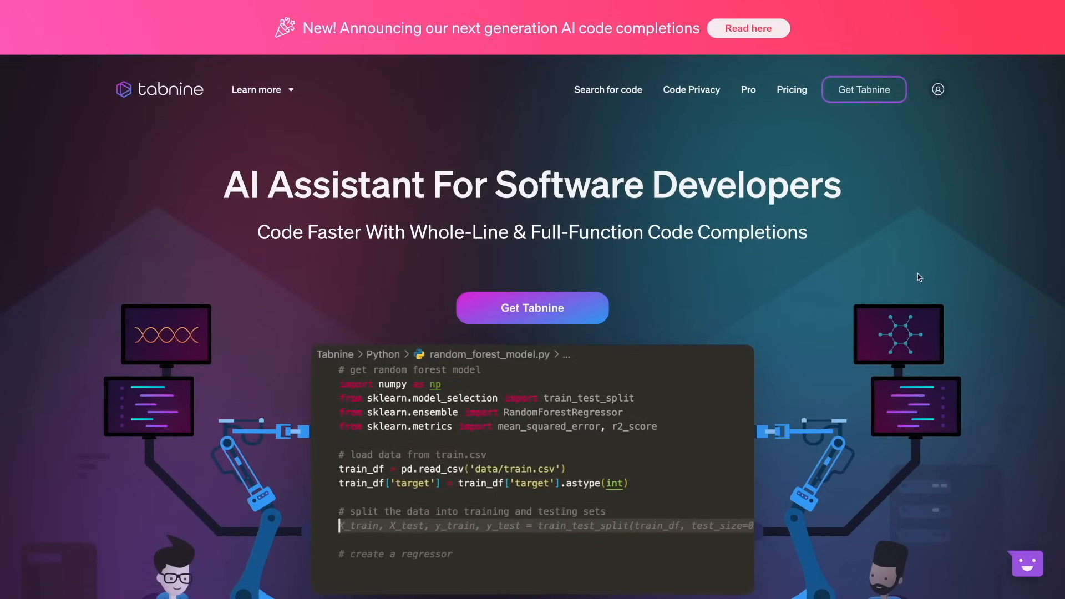
scroll(down, 3)
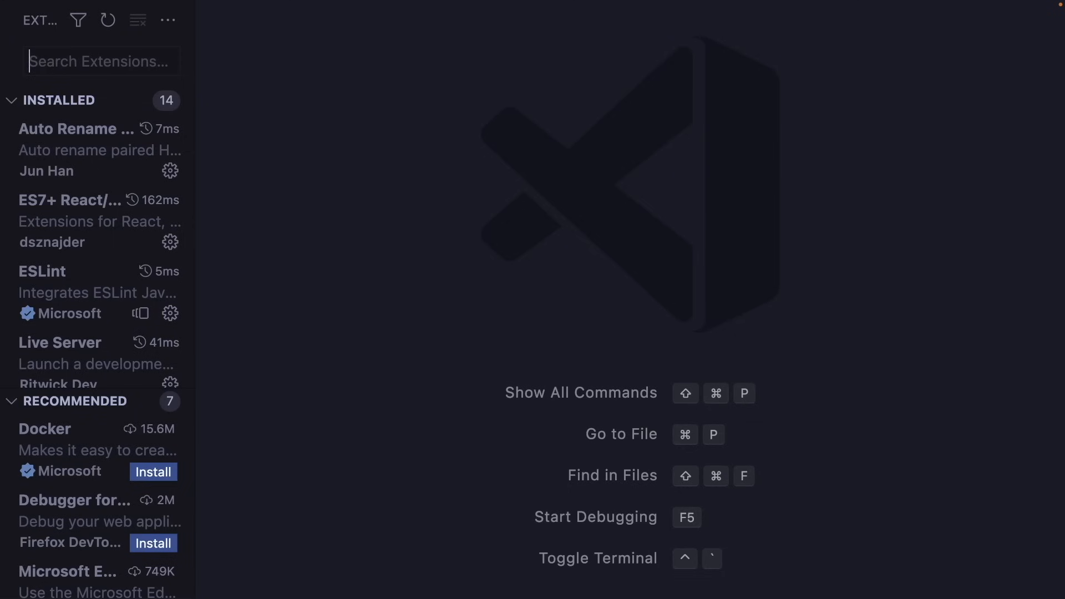
text(tabnine)
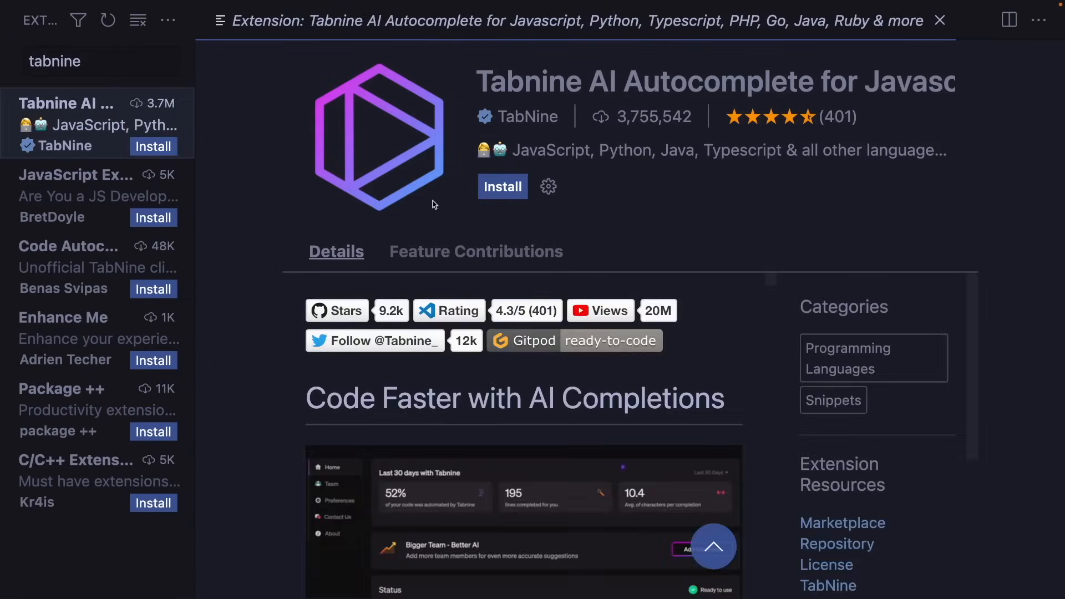
click(502, 186)
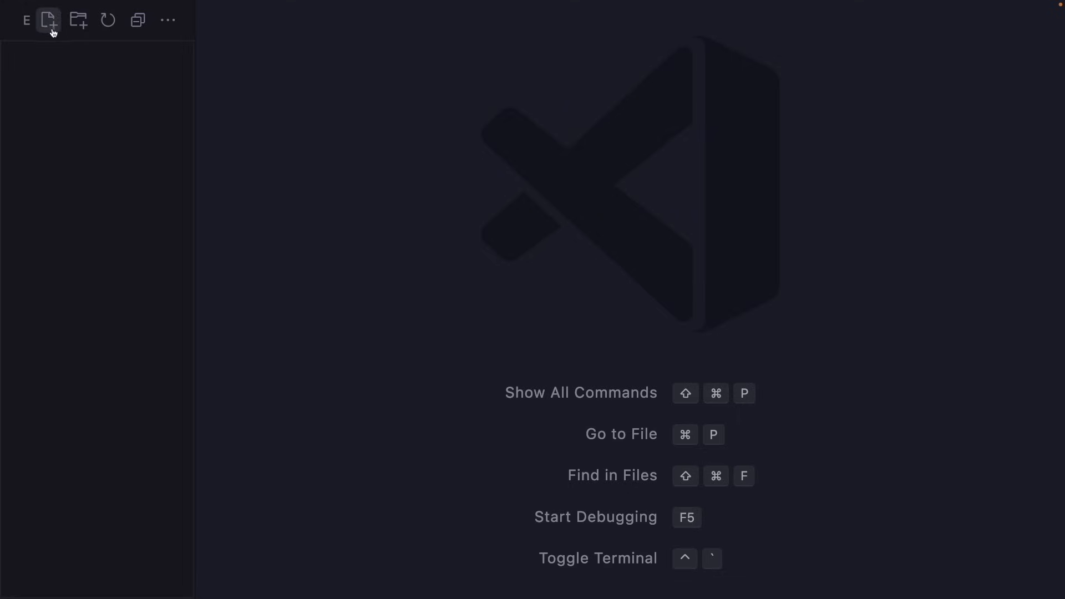
Step: Create app.js and start userArray with John's id, name, email and password
click(49, 20)
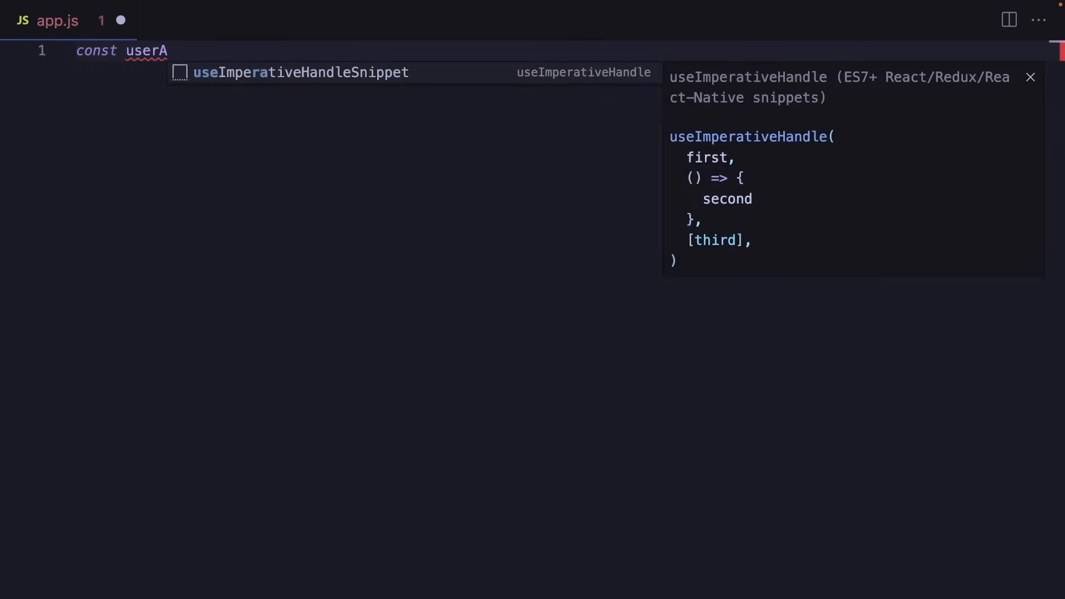
text(rray = [];)
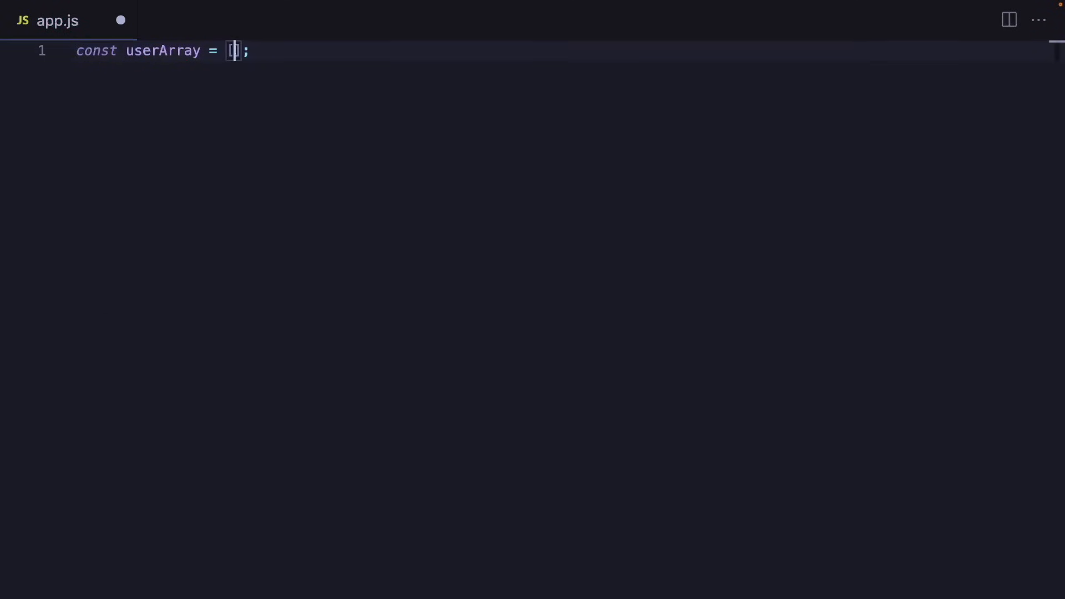
text({id)
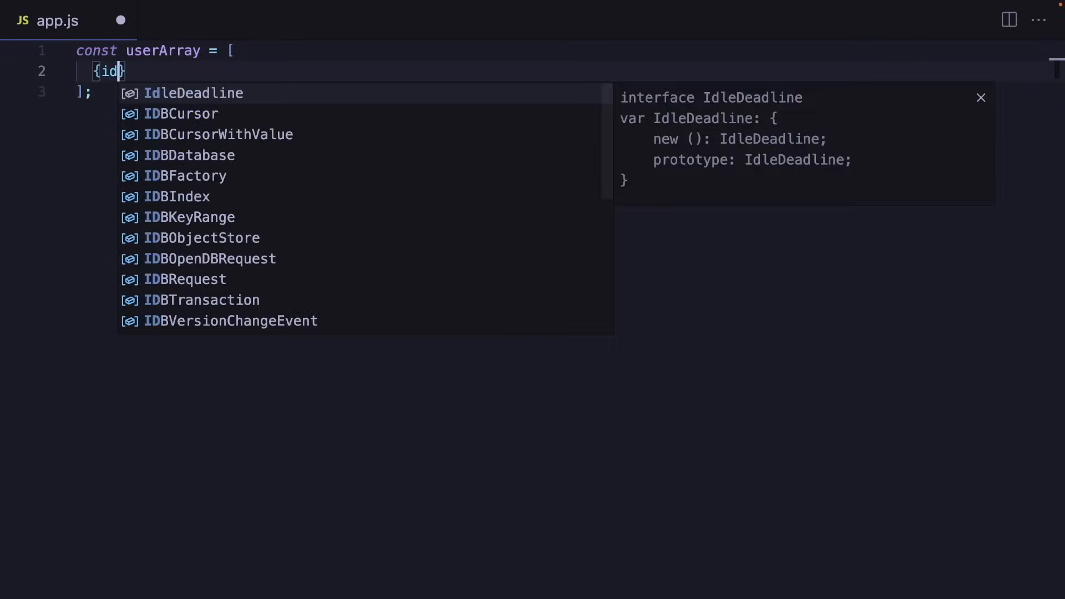
text(:1, name: 'John', email: 'john@example.com)
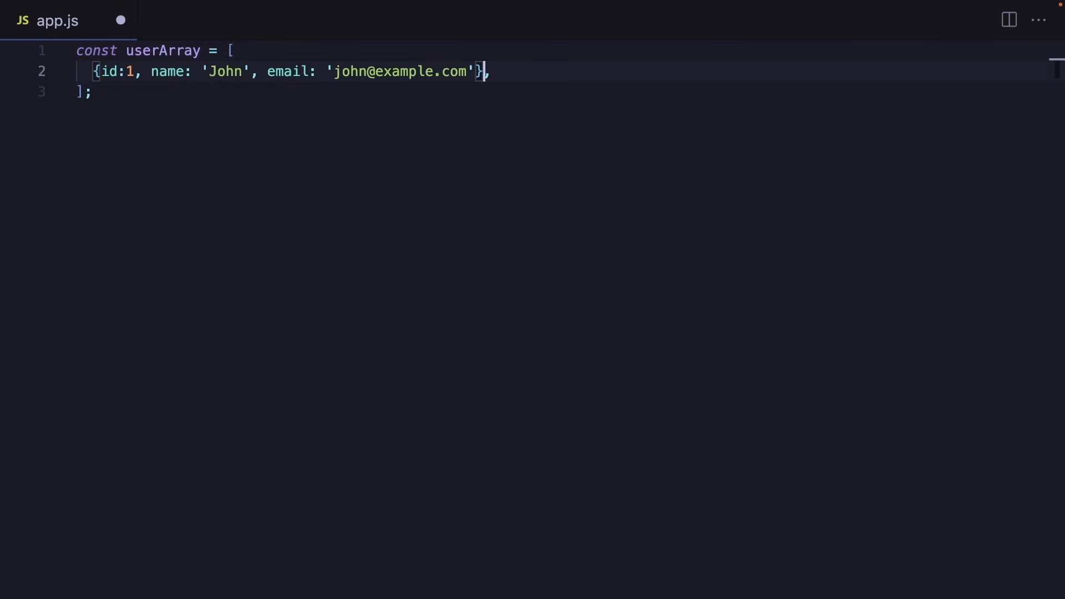
text(, password: 'password')
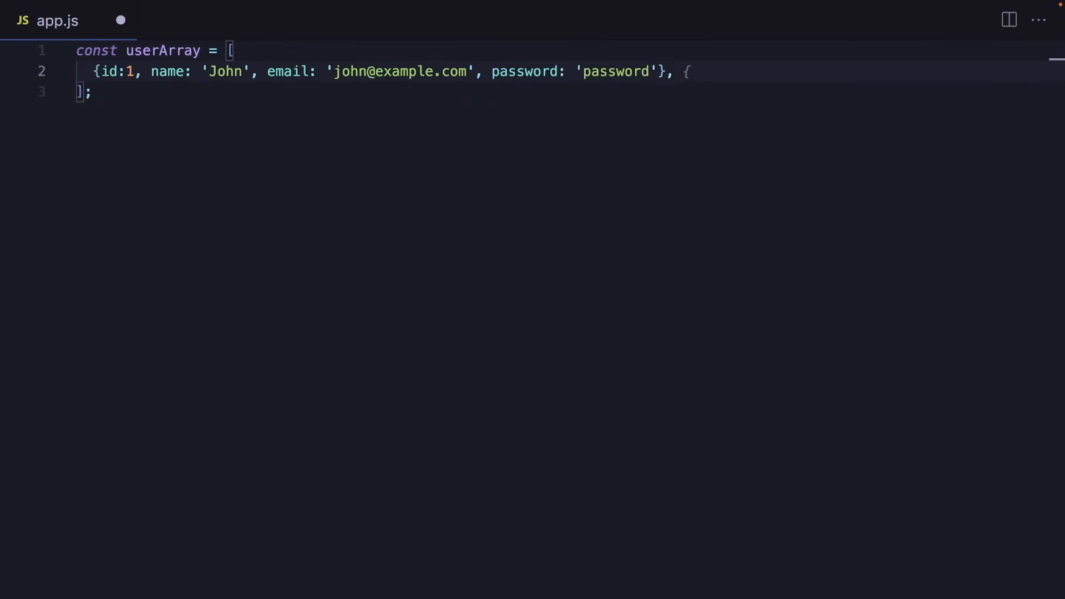
text({id:2, name: ')
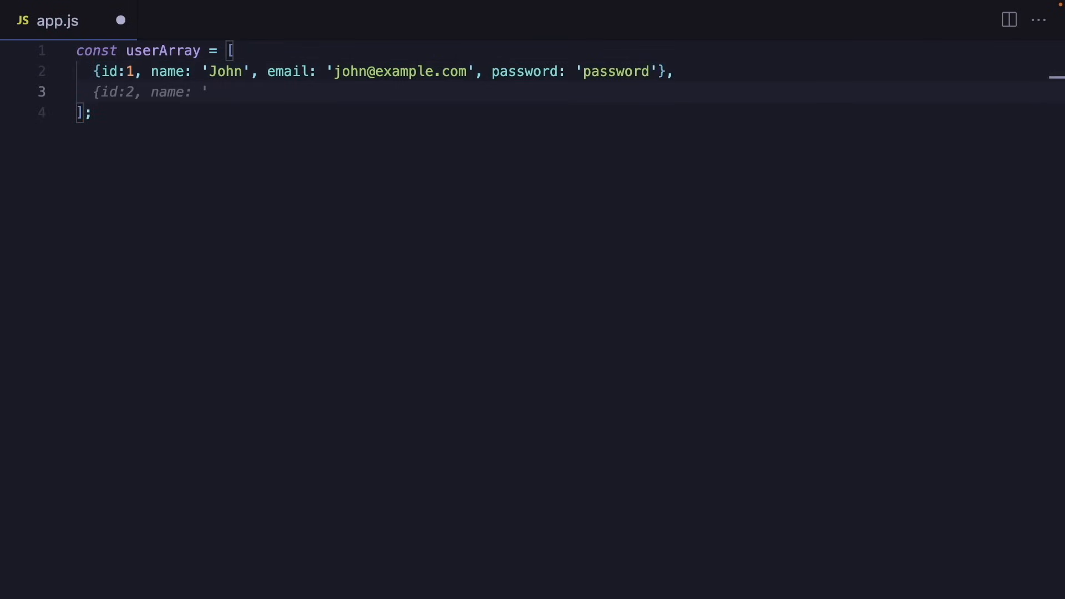
text('John', email: ')
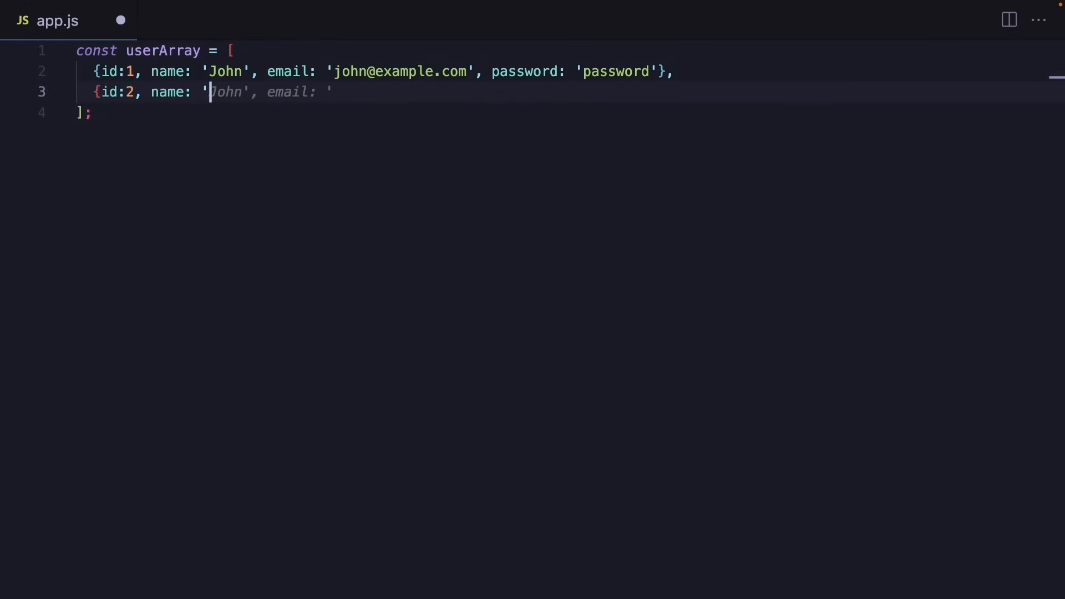
text(Bob)
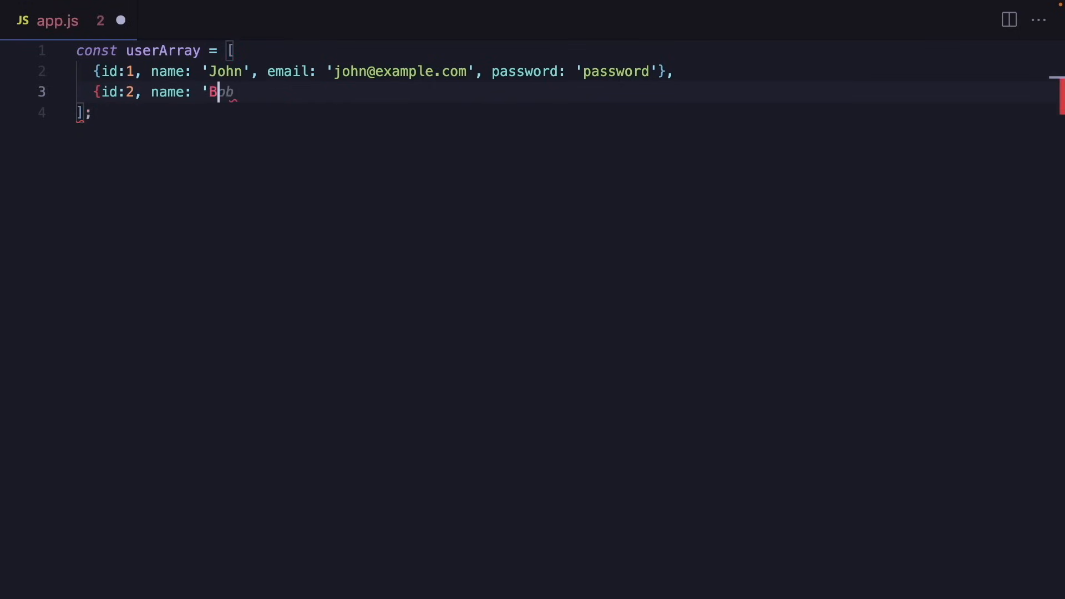
text(b', email: 'bob@example.com', password: 'password)
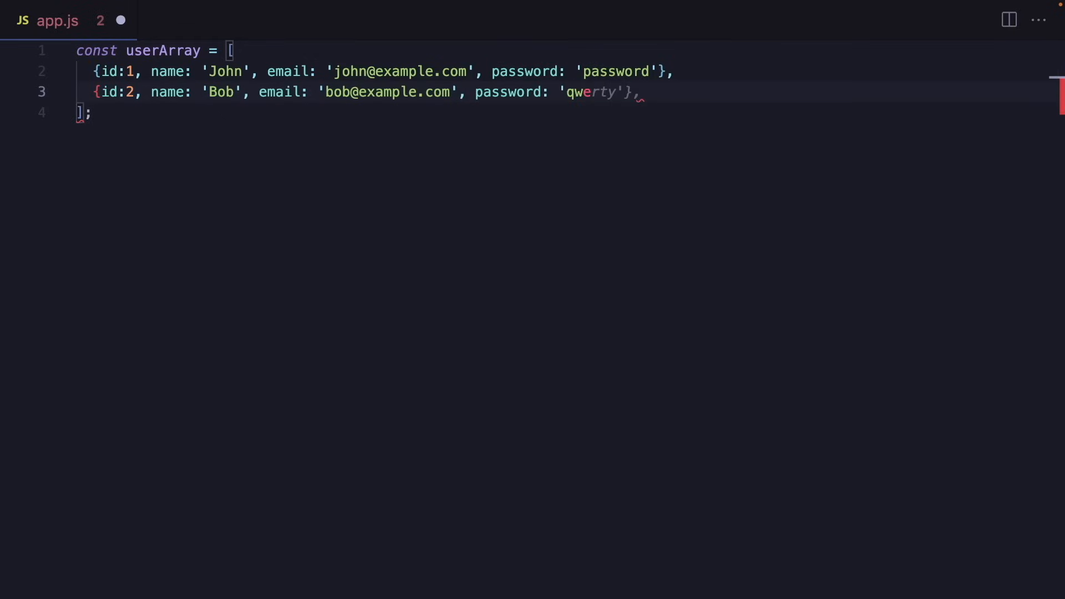
text(//)
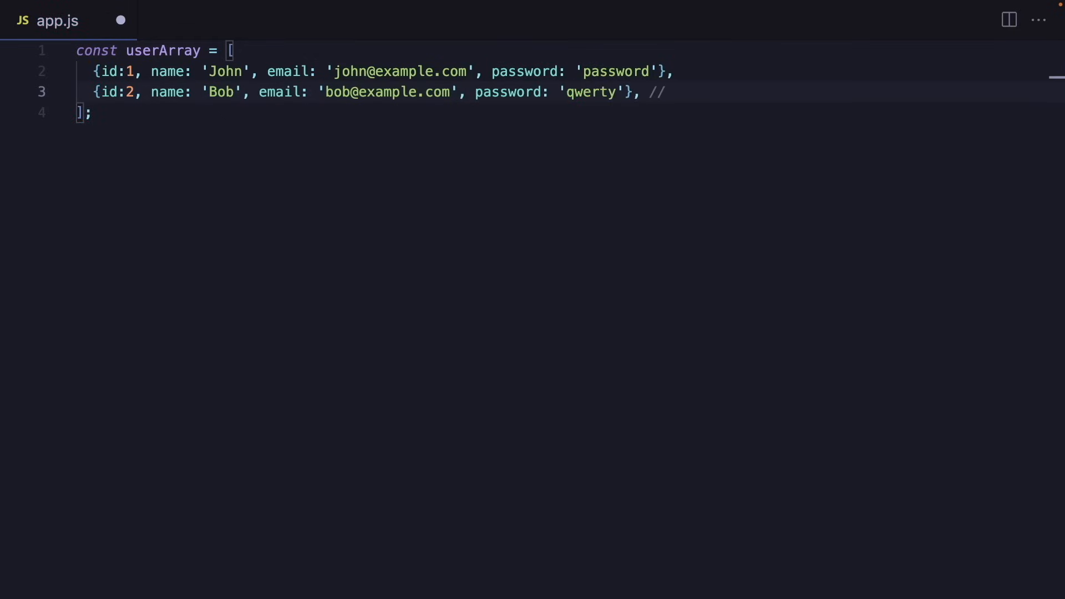
text({id:3, name: 'John', email: ')
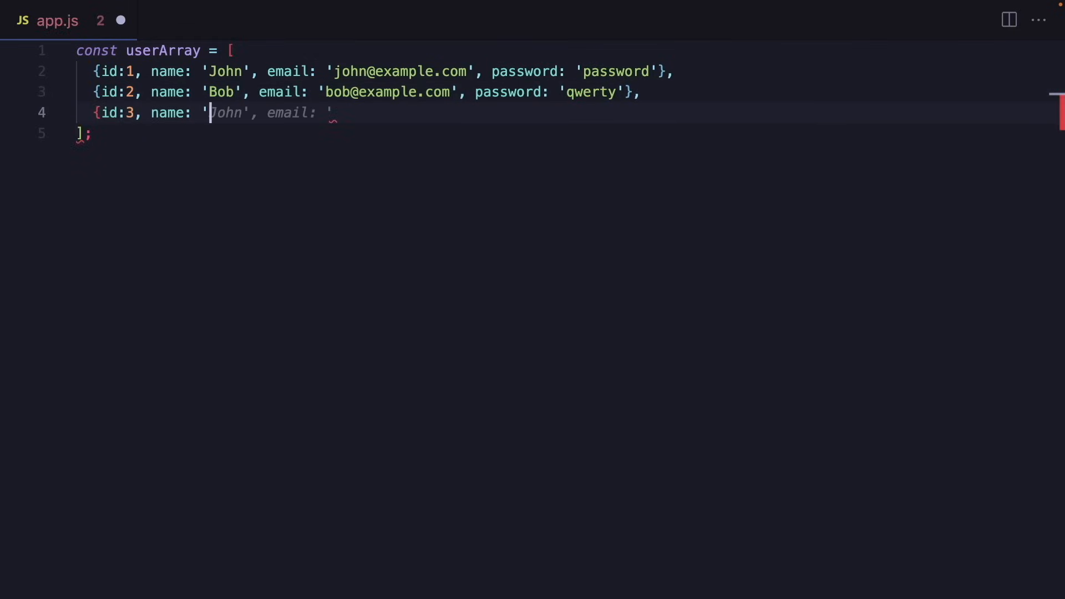
text(Jane', email: 'jane@example.com', password:)
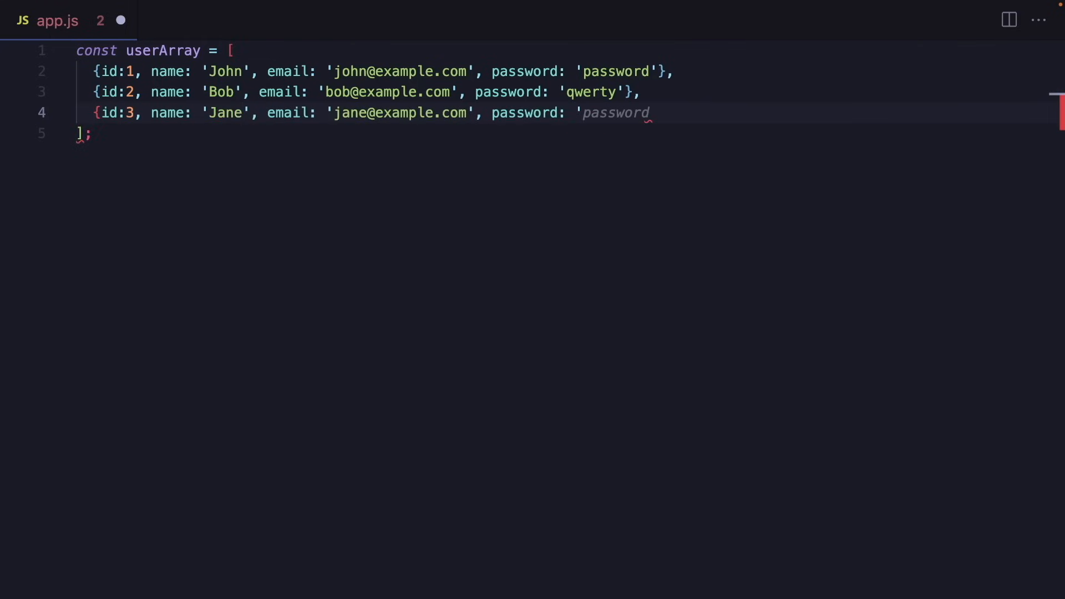
text(123456'},)
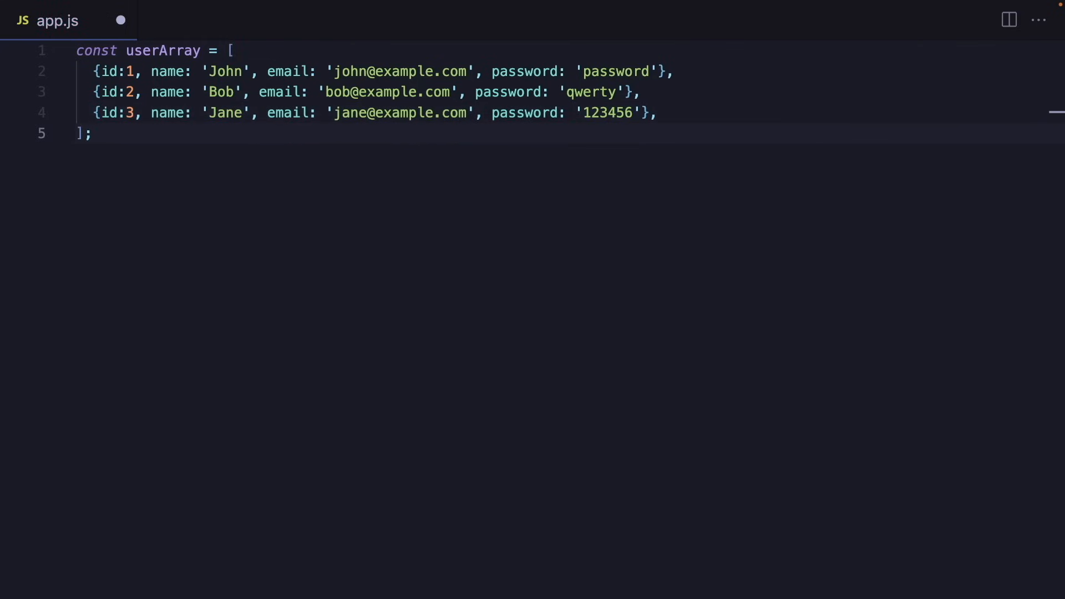
Step: Type addUser = function(user) pushing onto userArray, then a commented lastUser line
text(const user)
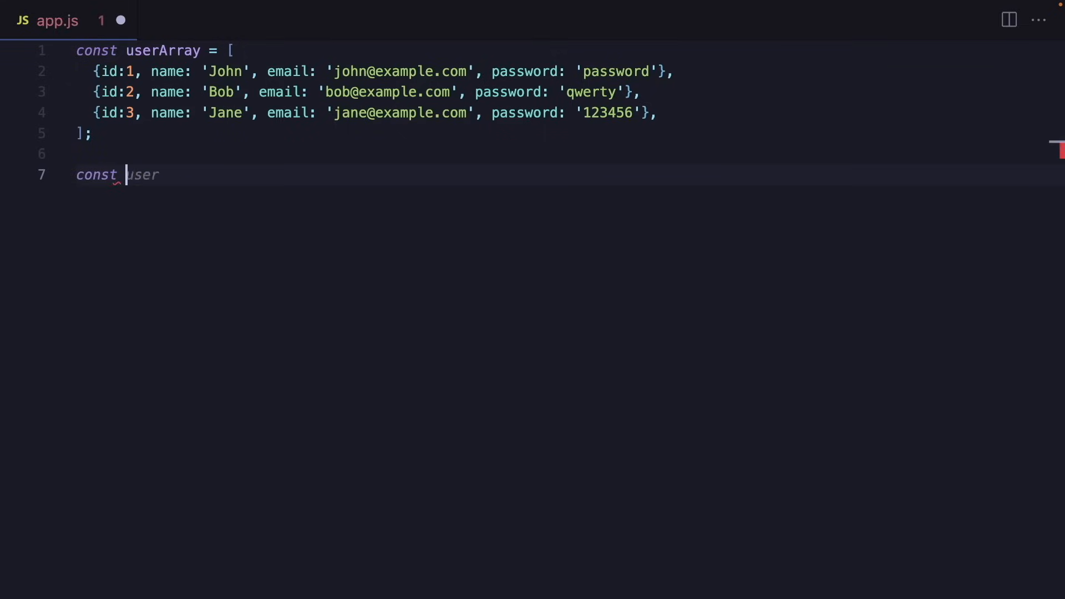
text(addUser = function)
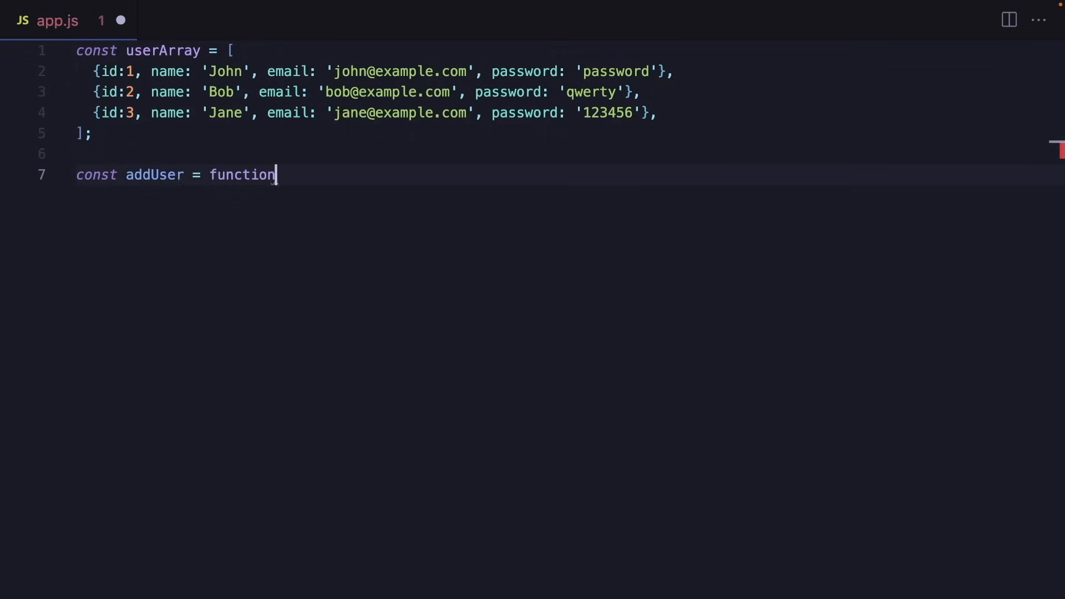
text((user) {)
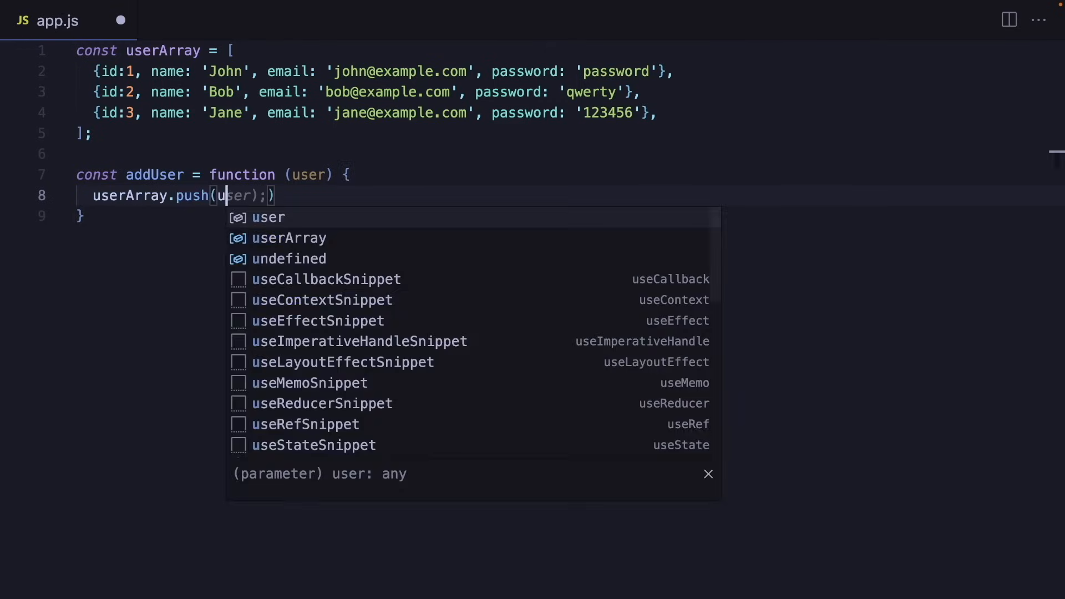
text(//)
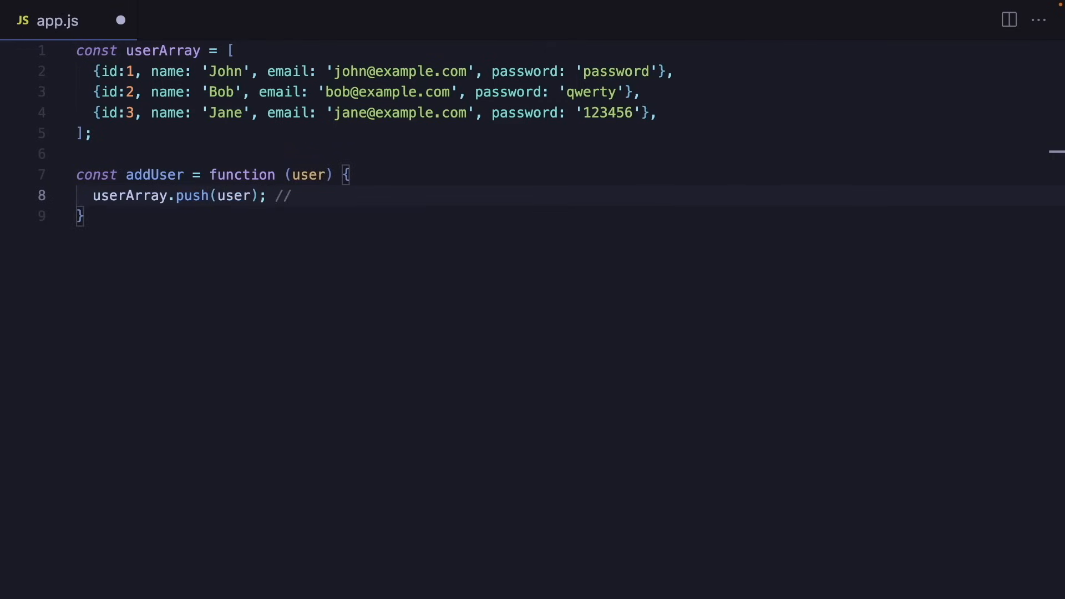
text(//get the last user from userArray)
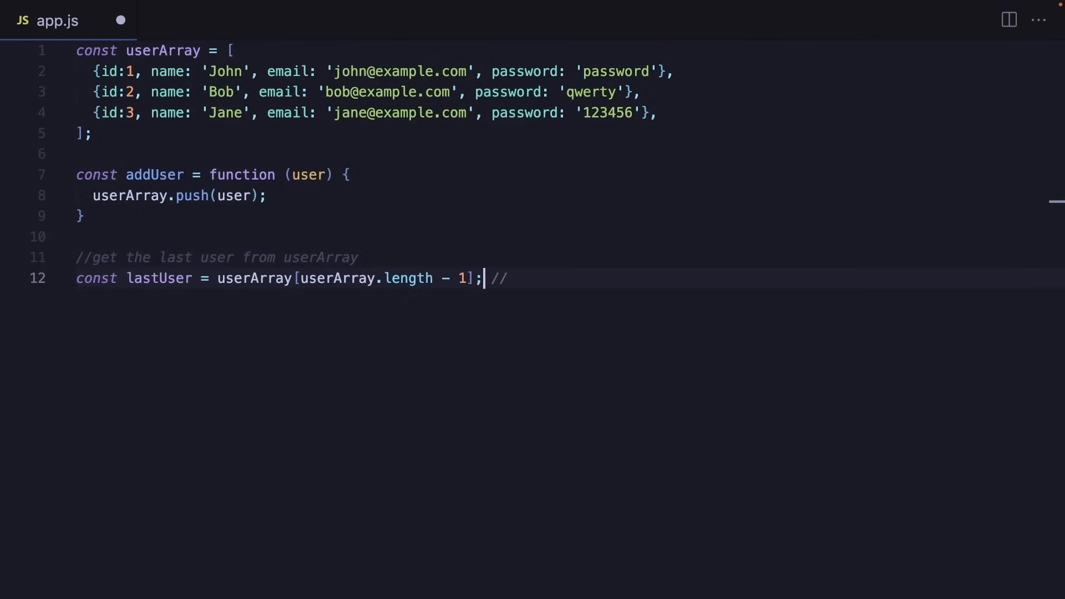
text(if (lastUser)
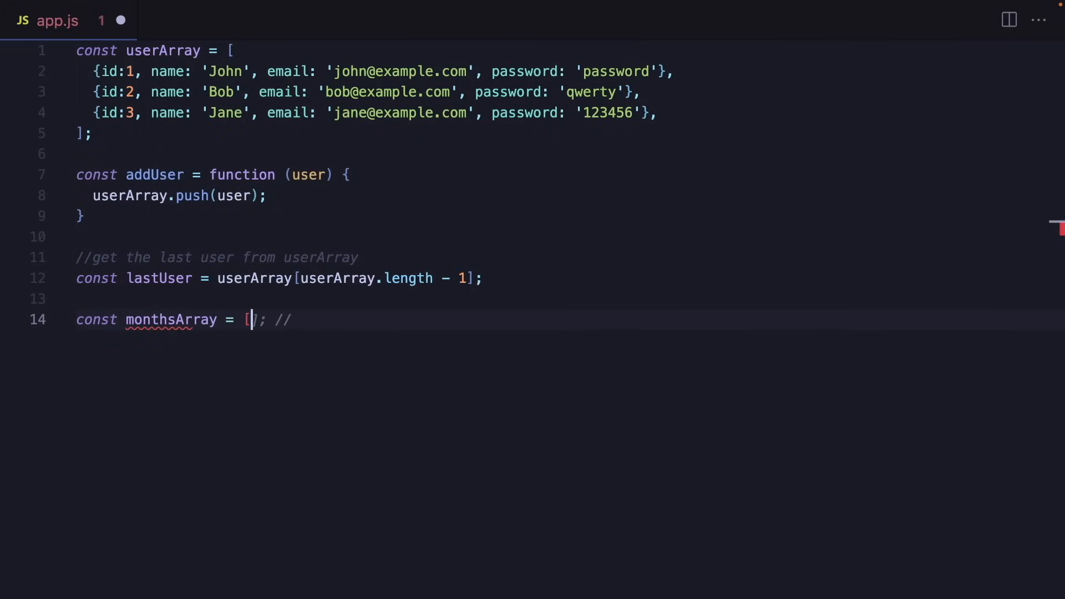
Step: Add a monthsArray of Jan–Dec and a numbersArray of 1 through 9
text("Jan", "Feb", "Mar", "Apr", "May", "Jun", "Jul", "Aug", "Sep", "Oct", "Nov", "Dec"];)
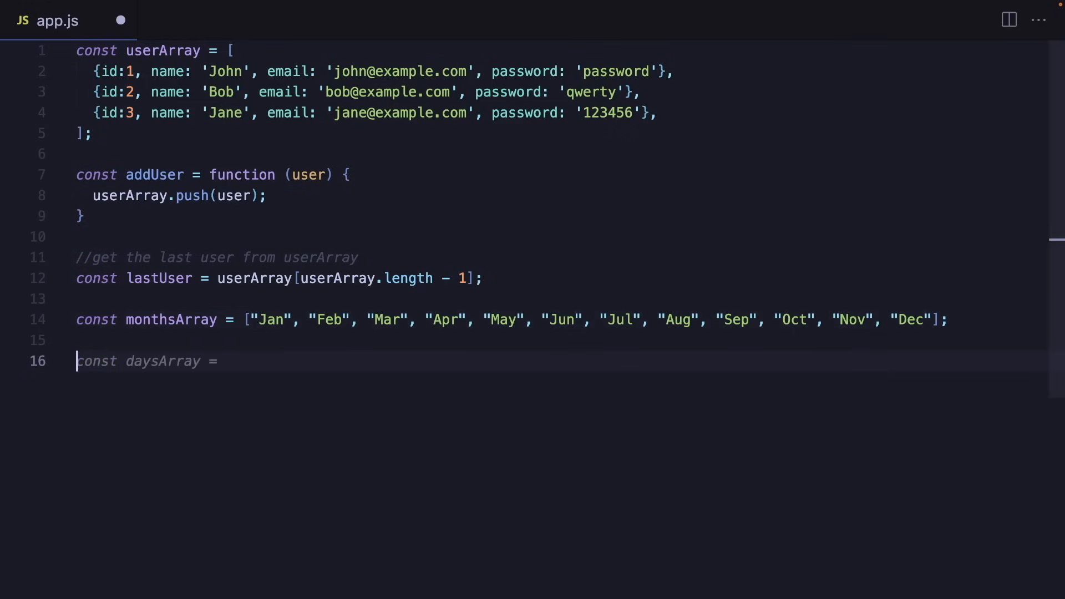
text(numbersArray = [")
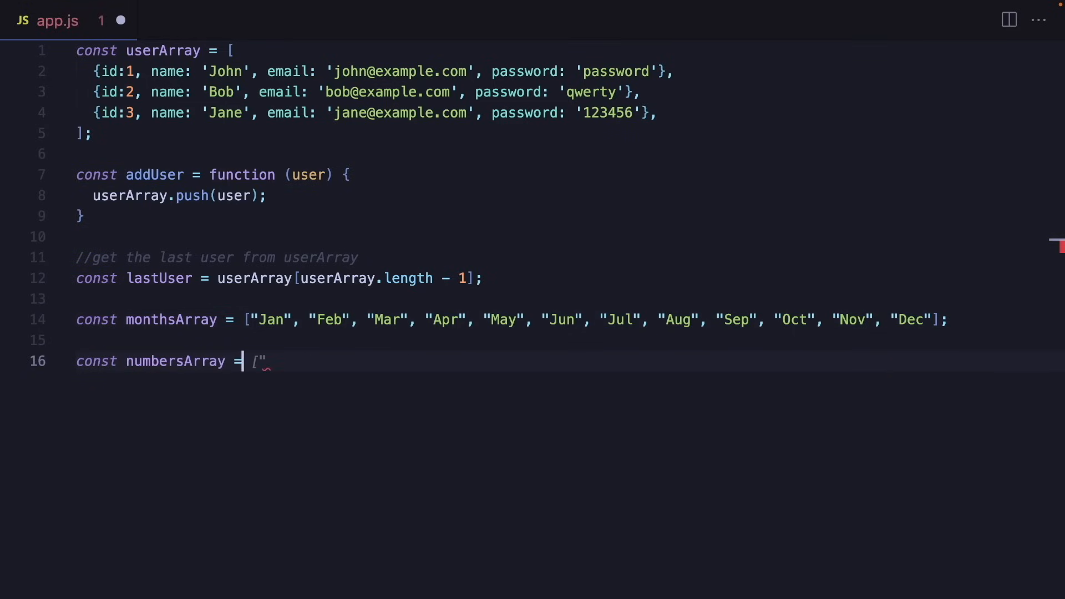
text(1, 2, 3, 4, 5, 6, 7, 8, 9];)
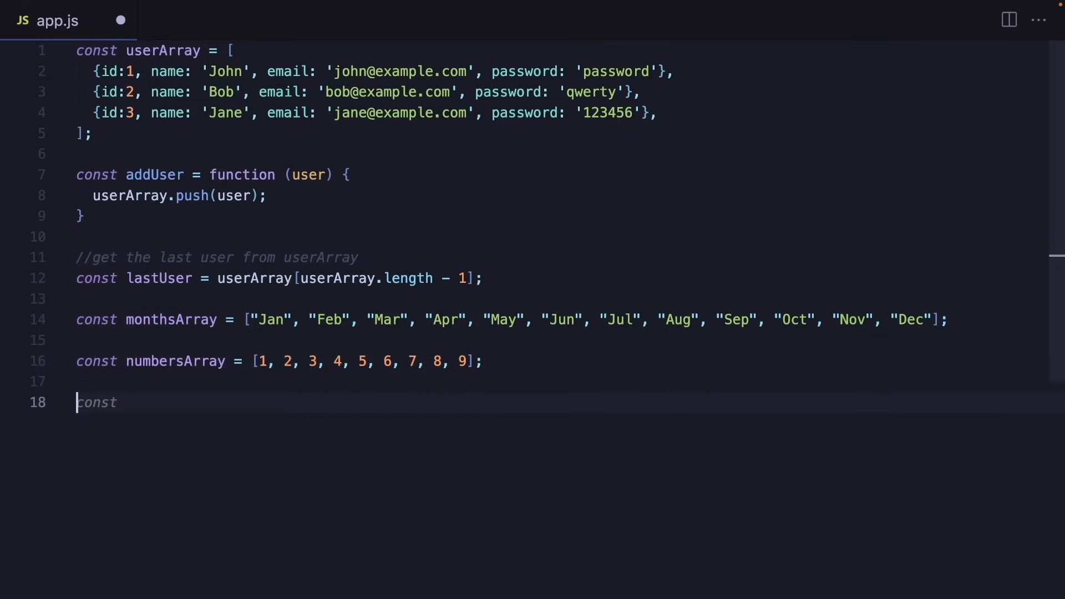
Step: Comment '//make 1 all elements of numbersArray' and complete the for loop setting numbersArray[i] = 1
text(//make 1 all elements of numbersArray)
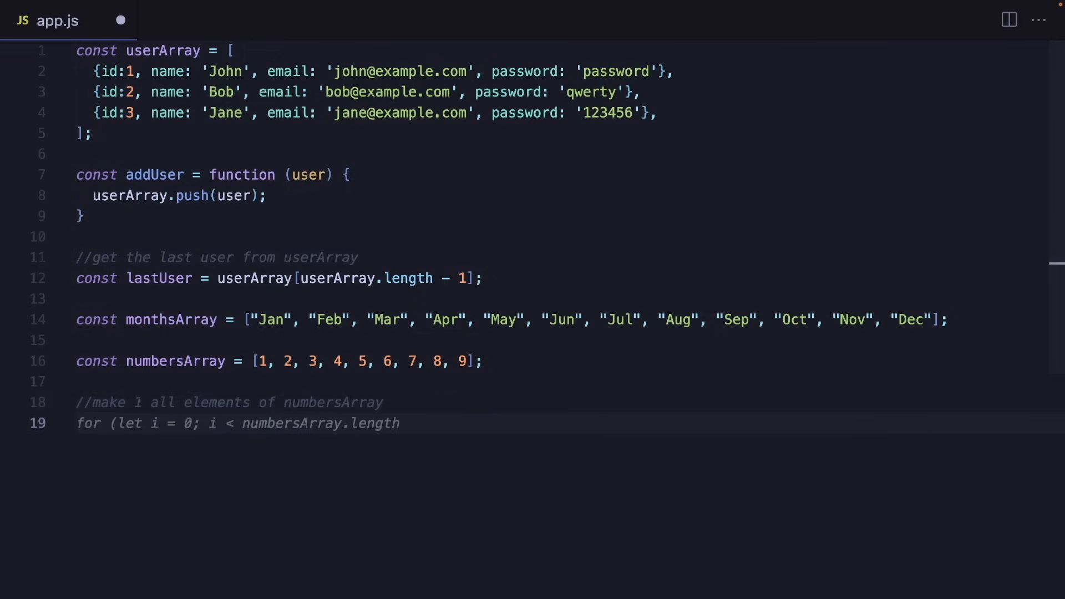
text(; i < numbersArray.length;)
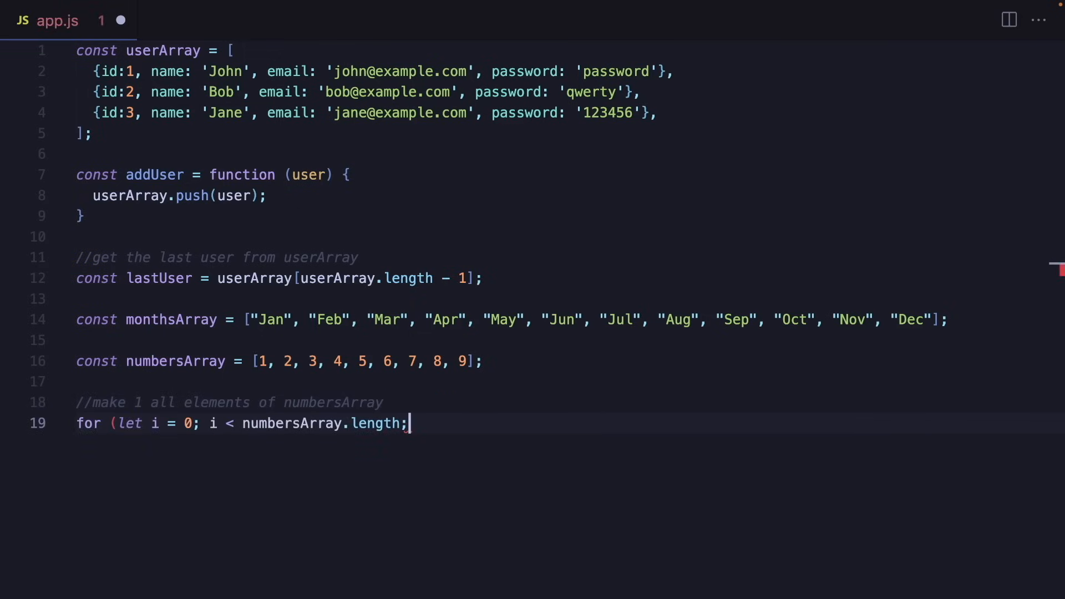
text(i++) { numbersArray)
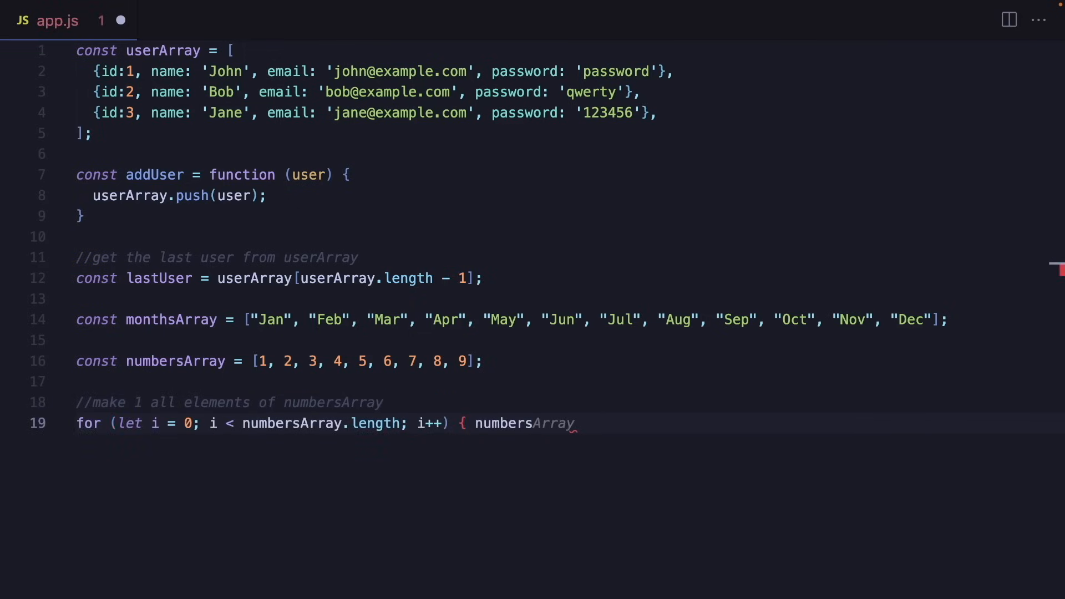
text([i] = 1; } //)
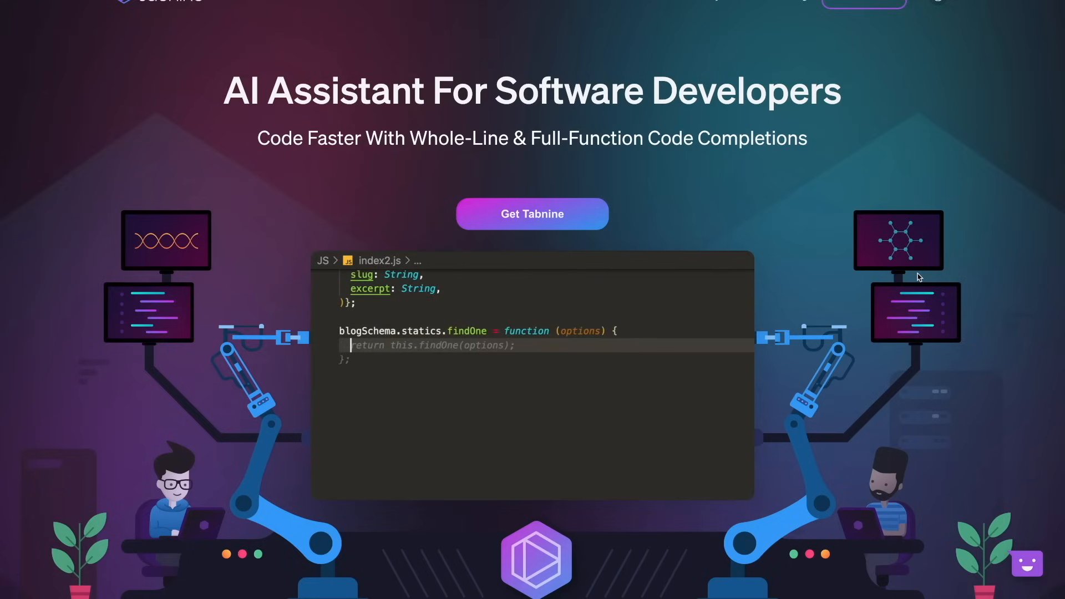
Step: Scroll to Tabnine's pricing cards and highlight the Starter plan's model description
scroll(down, 3)
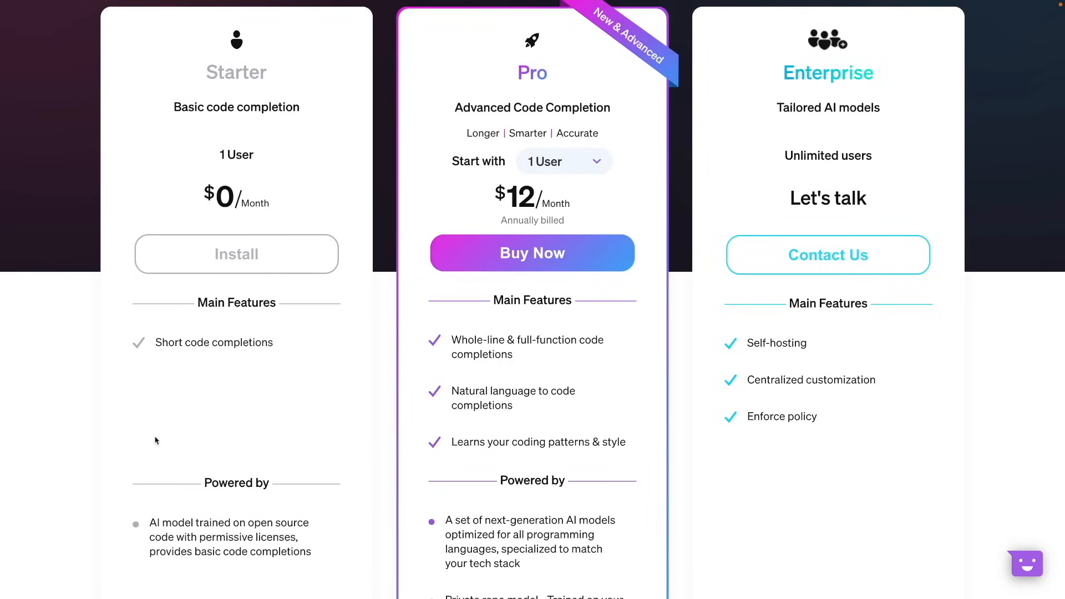
mouse_move(152, 518)
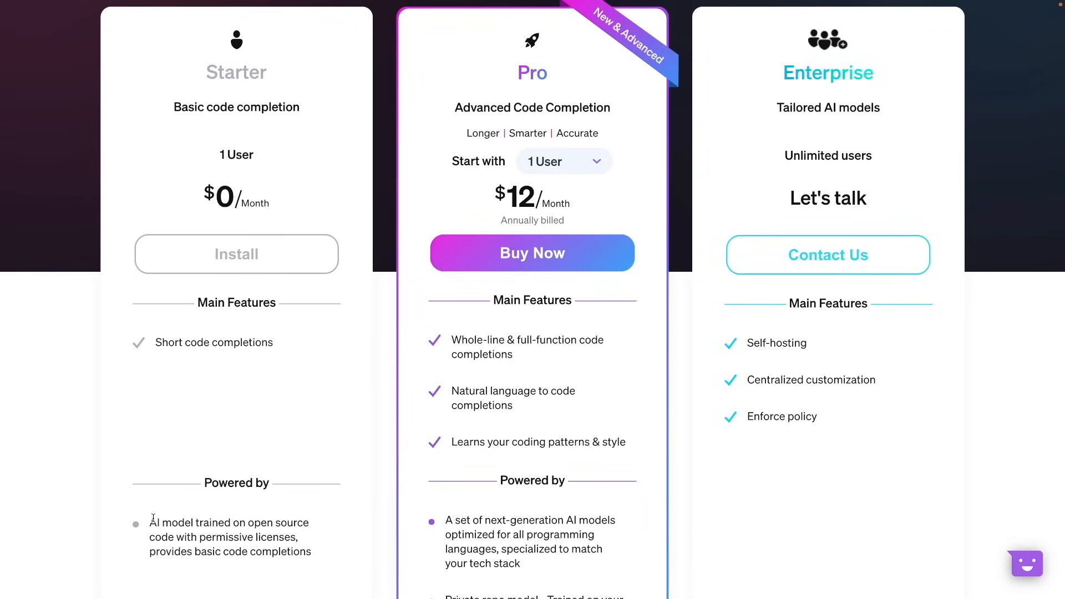
drag(149, 523, 297, 538)
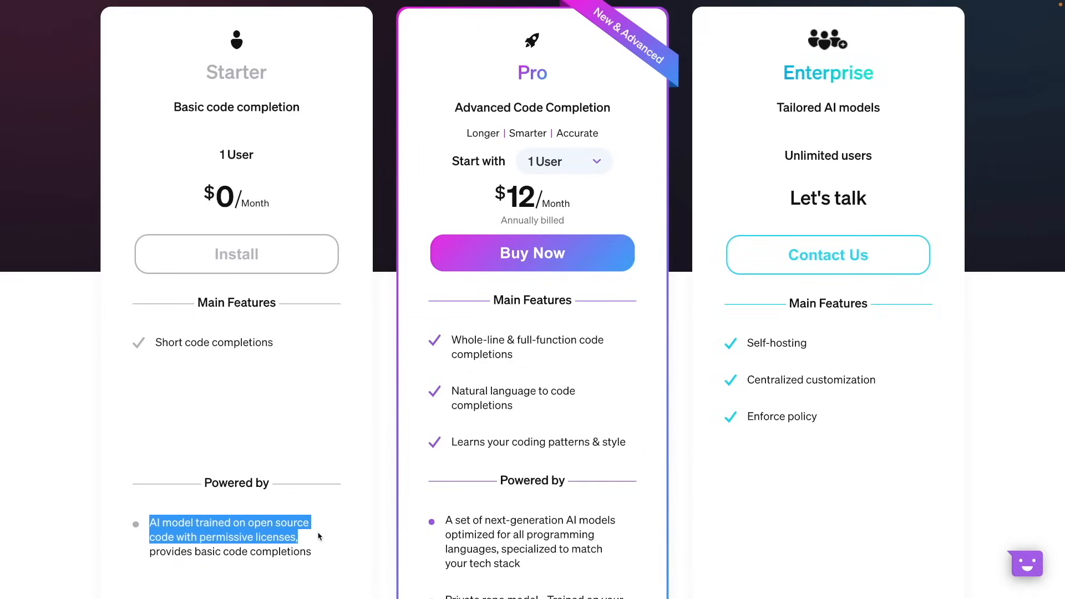
drag(318, 536, 312, 551)
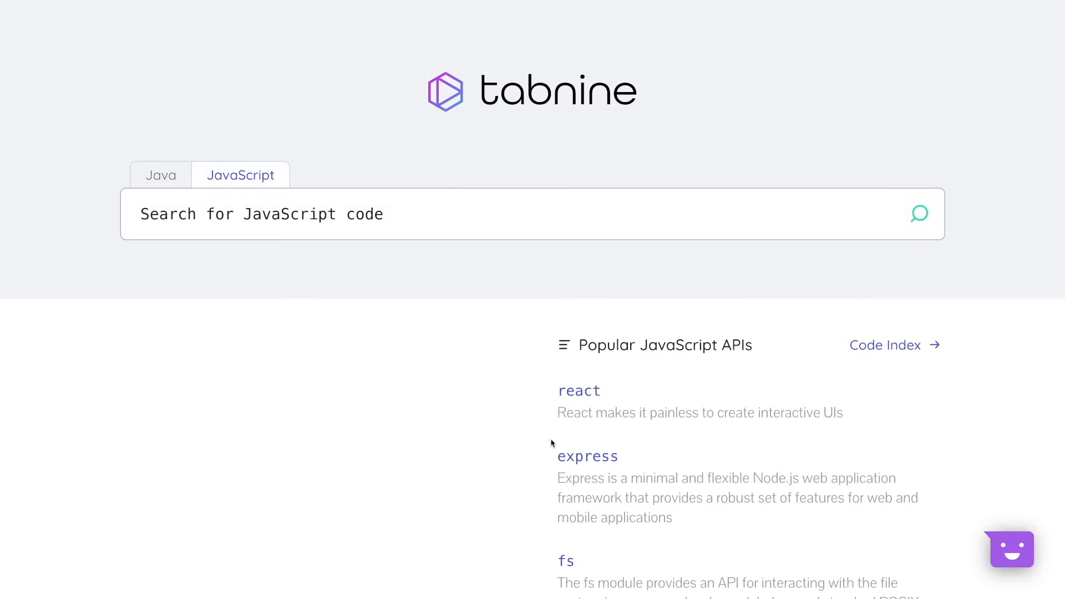
Step: Open the express snippets under Popular JavaScript APIs and scroll through them
click(587, 455)
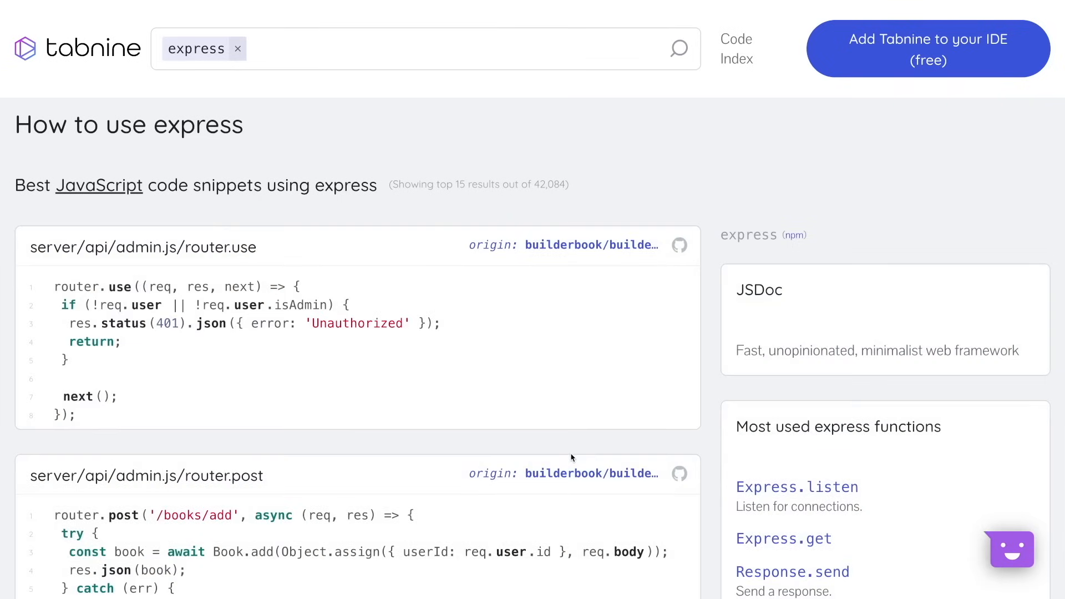
mouse_move(562, 245)
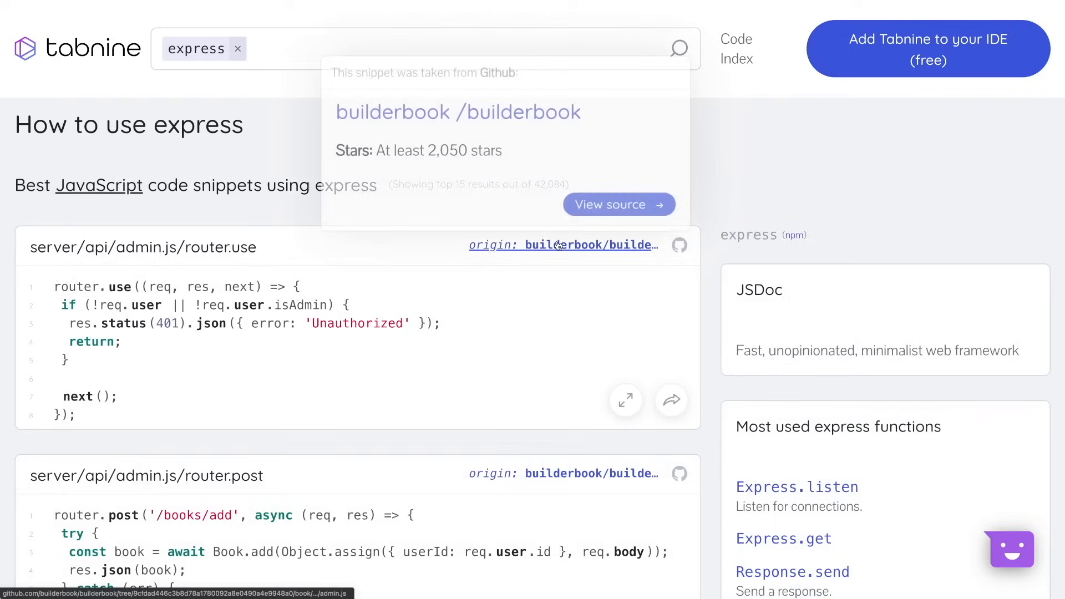
mouse_move(421, 431)
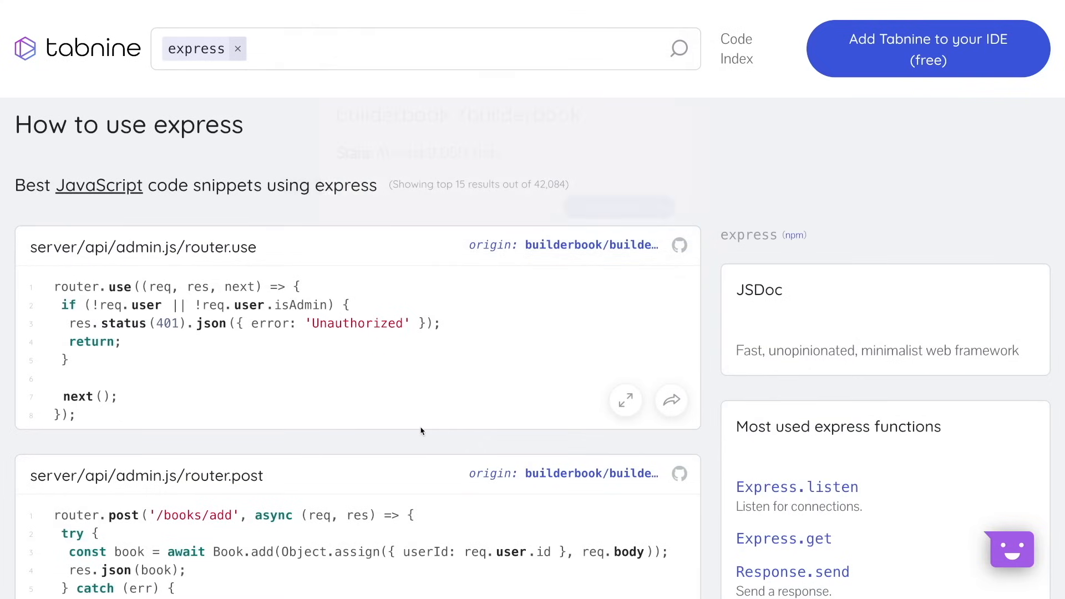
scroll(down, 3)
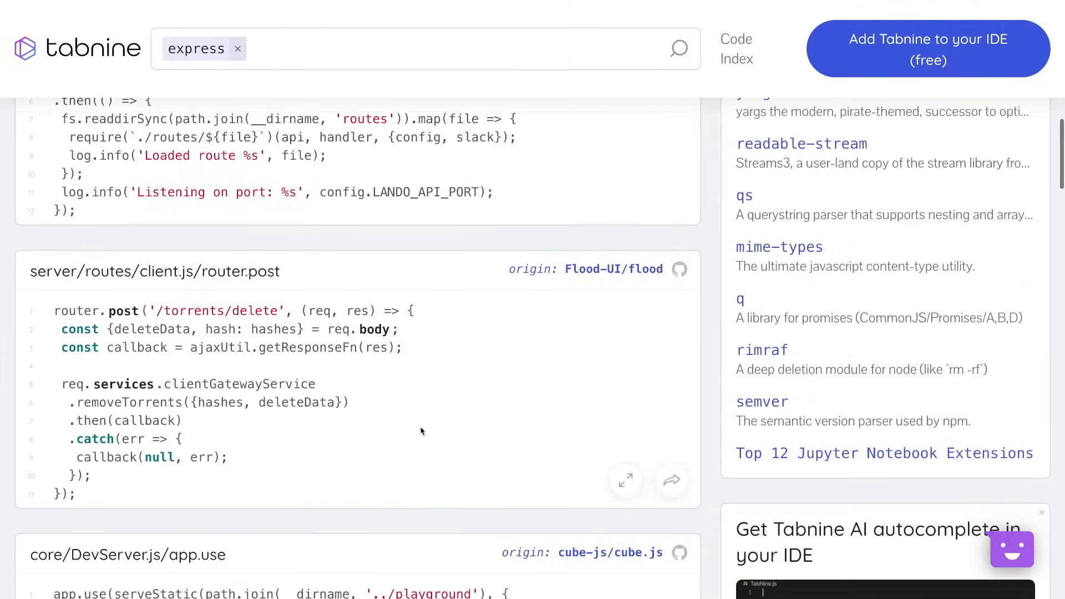
mouse_move(586, 269)
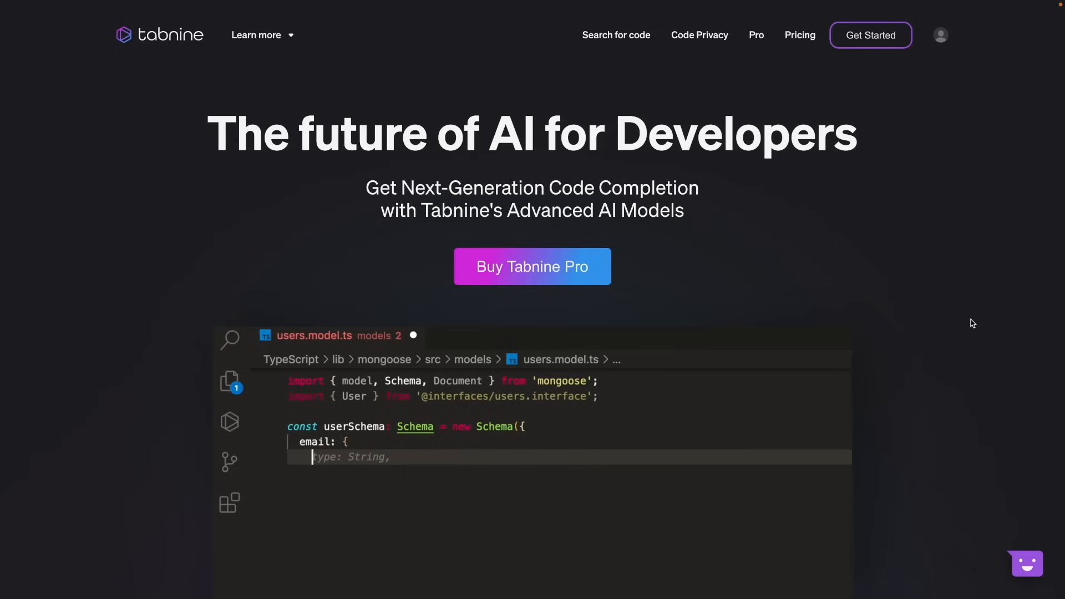
Step: Scroll to Tabnine's plan cards and highlight the Enterprise plan features
text(required: true,)
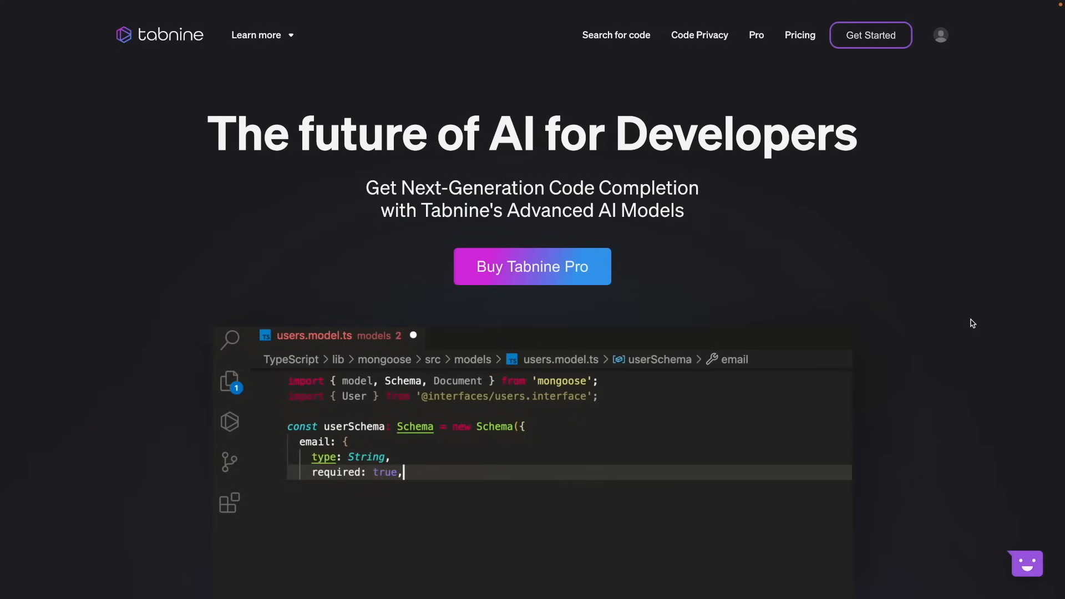
scroll(down, 3)
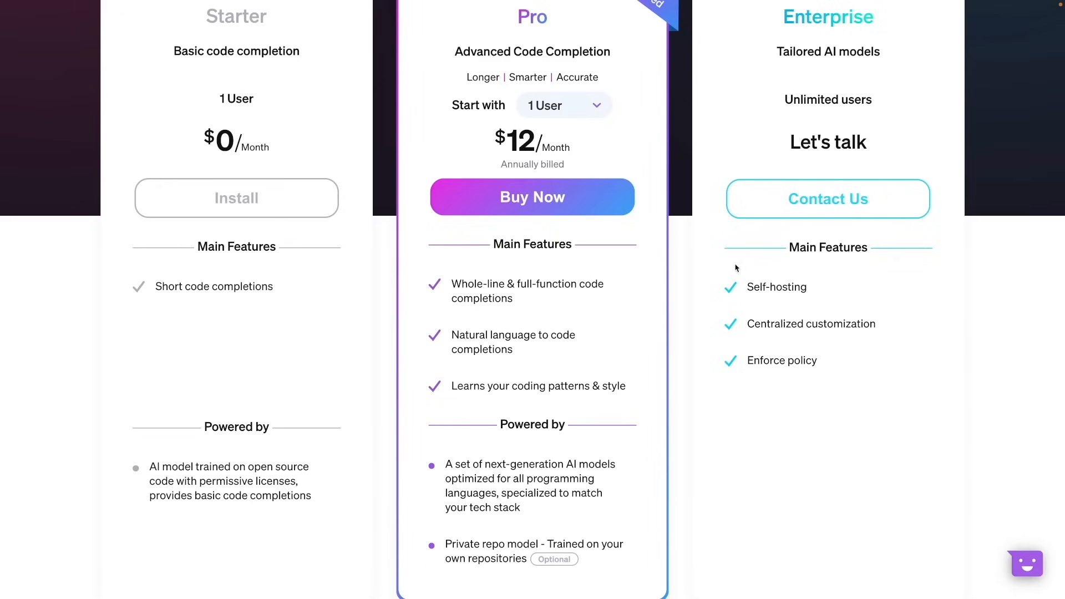
drag(451, 386, 590, 386)
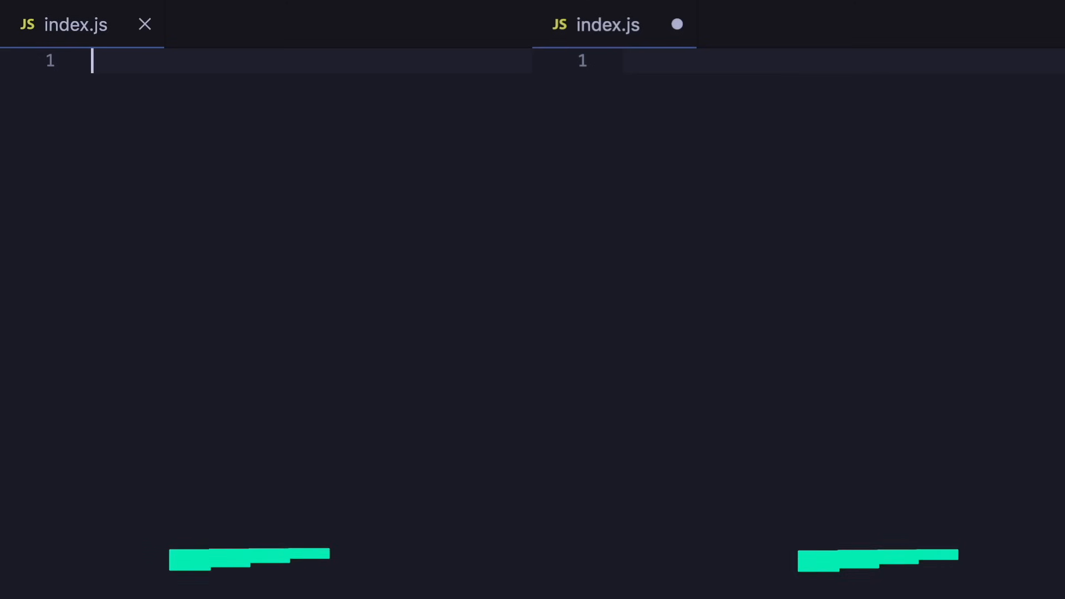
Step: Import express and mongoose in index.js using Tabnine completions
text(const expr)
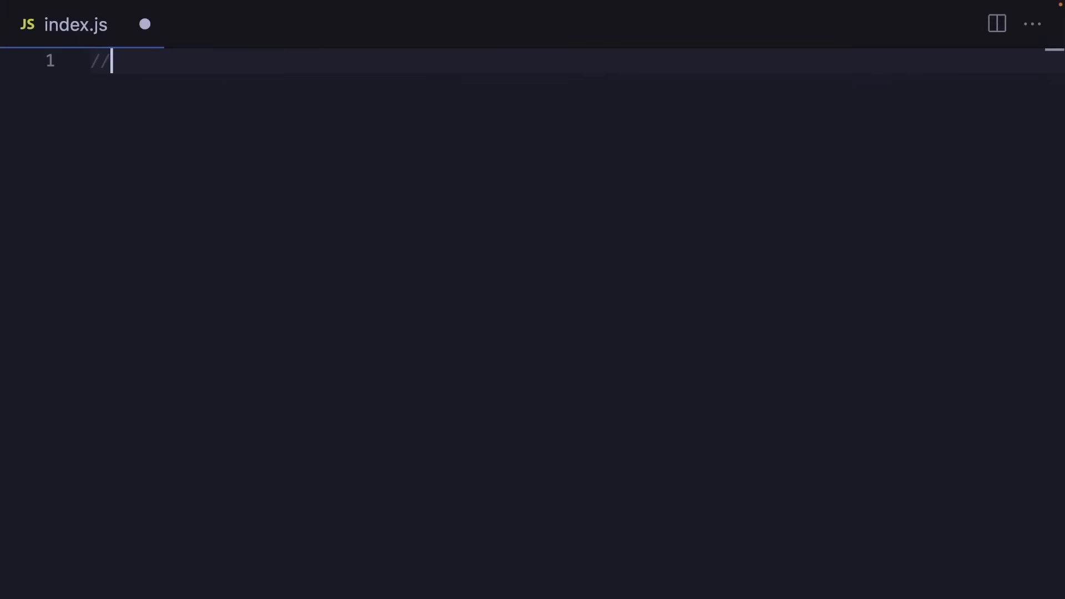
text(import export)
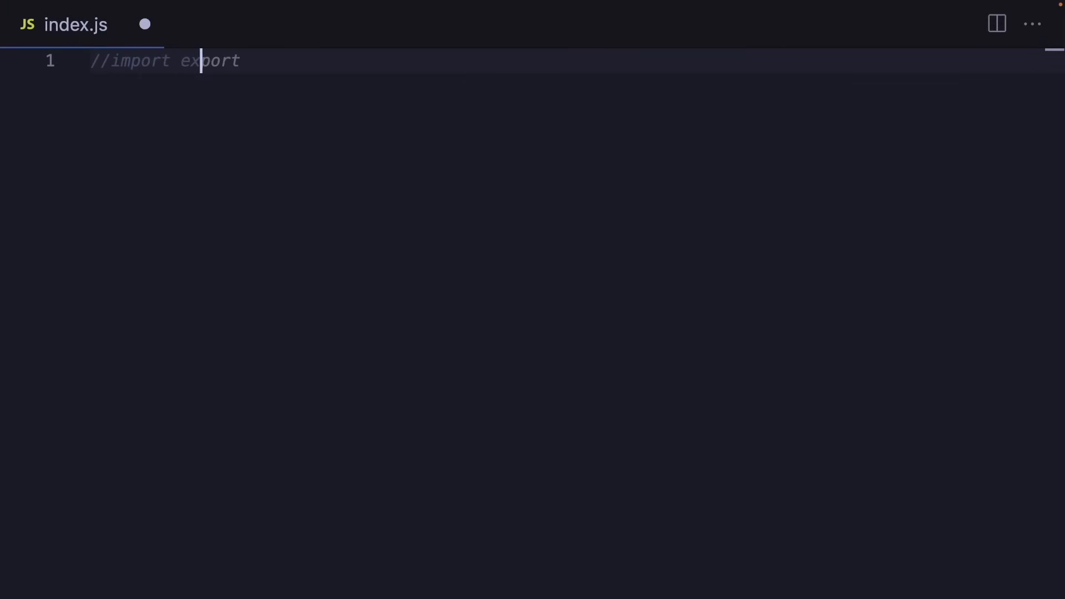
text(import express from 'express')
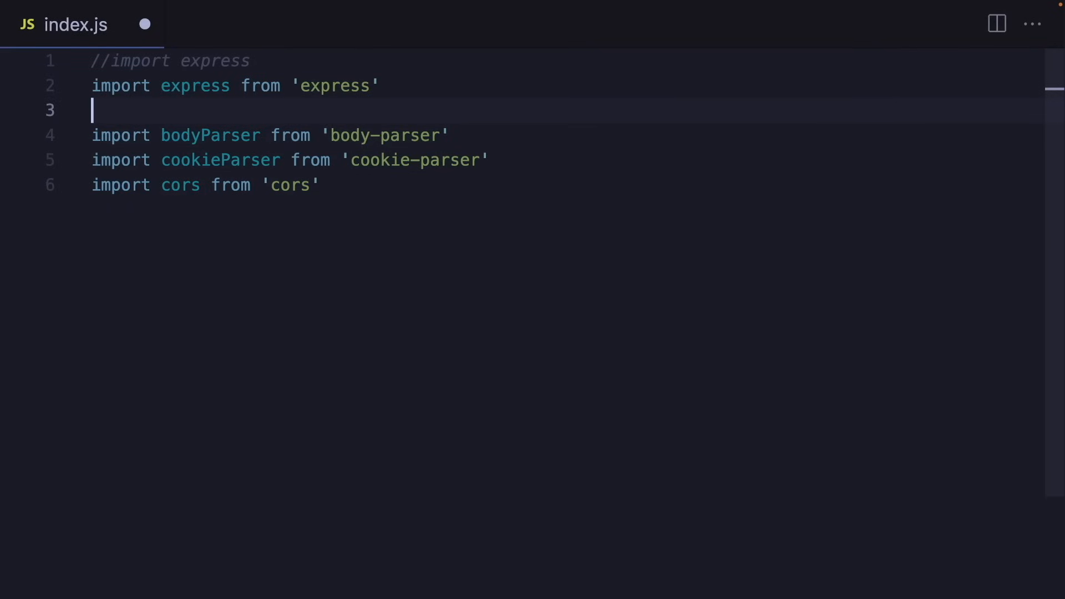
text(import mongoose from 'mongoose)
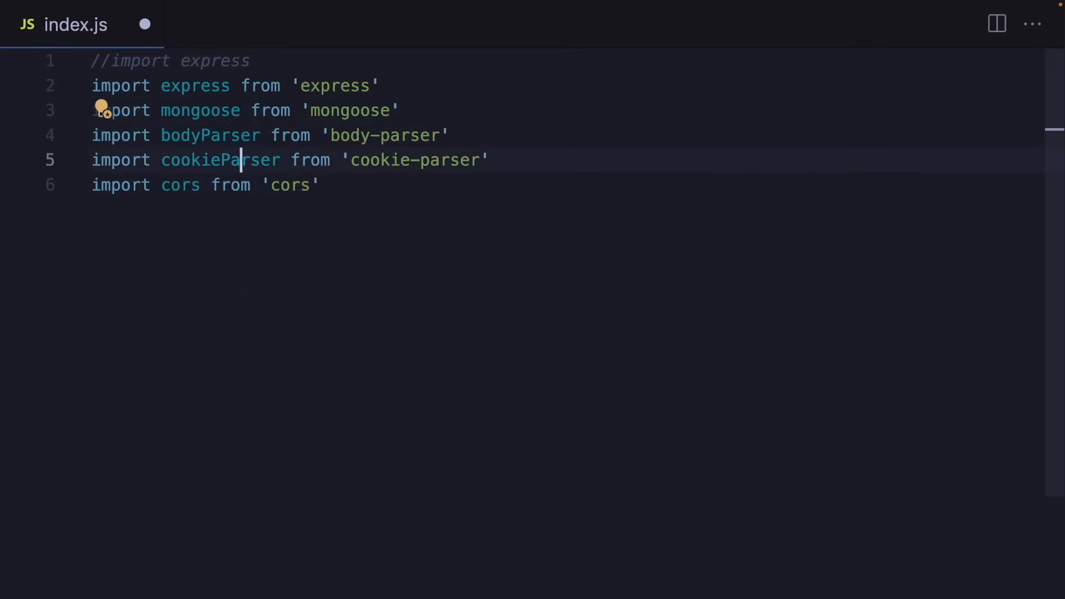
Step: Add comment-driven app creation, middleware and database code, then a '//listen app' comment
text(//create app)
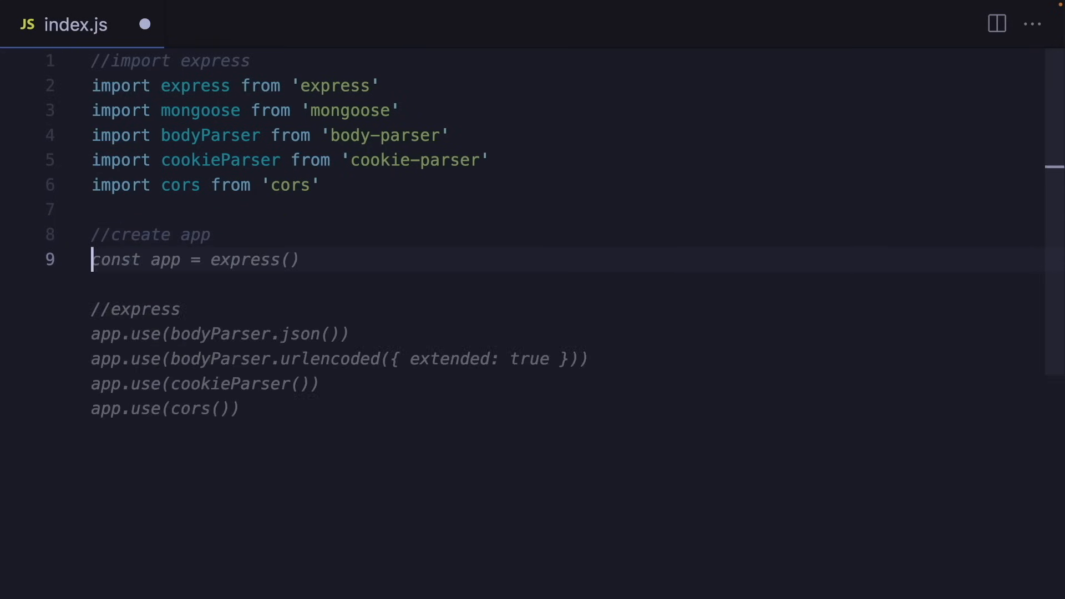
text(//const)
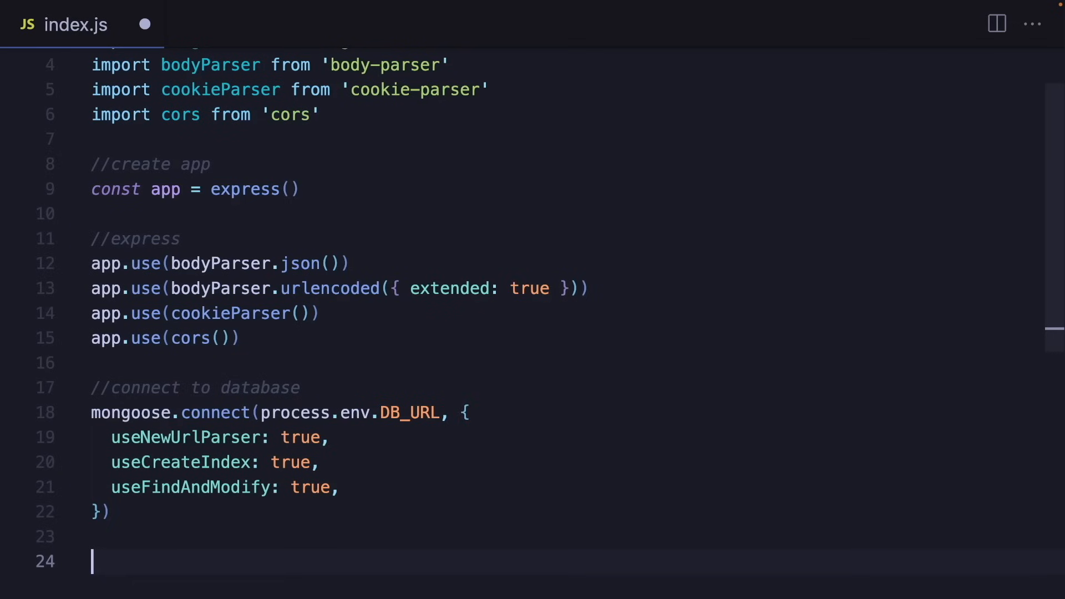
text(//listen app)
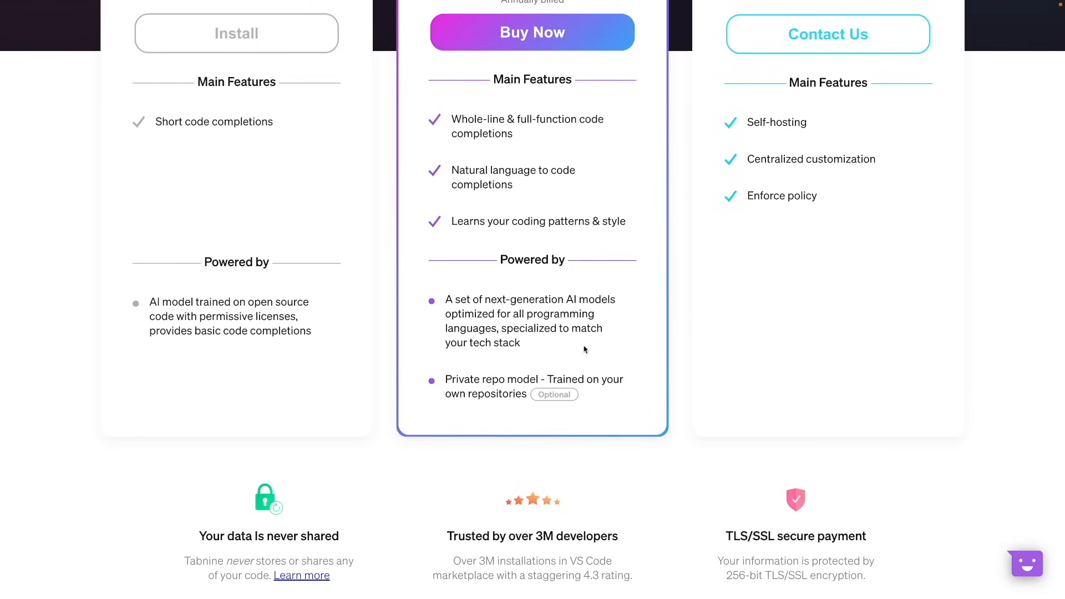
double_click(459, 379)
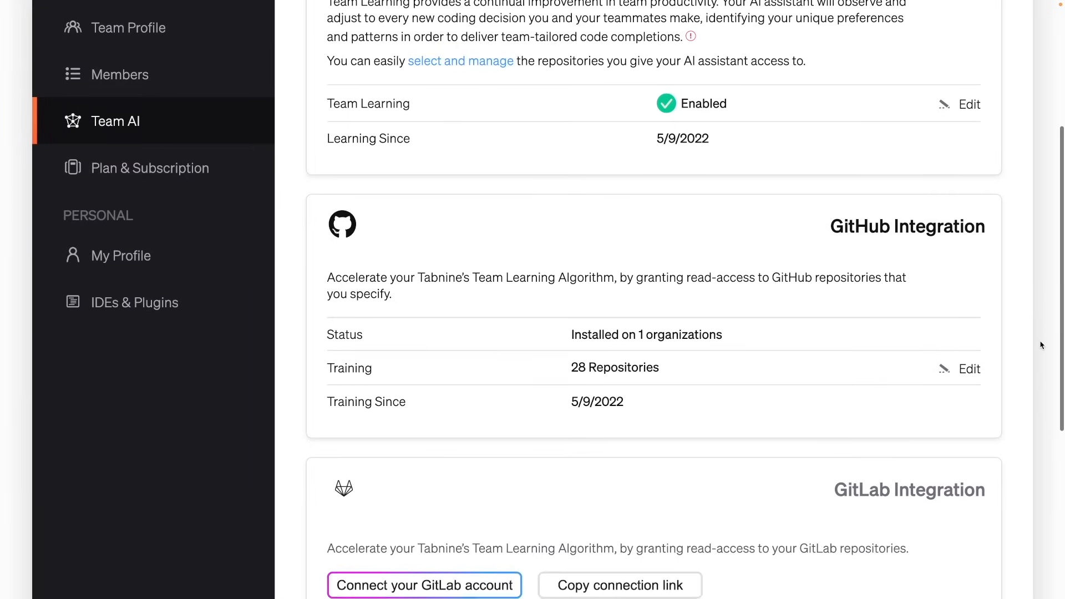
scroll(down, 3)
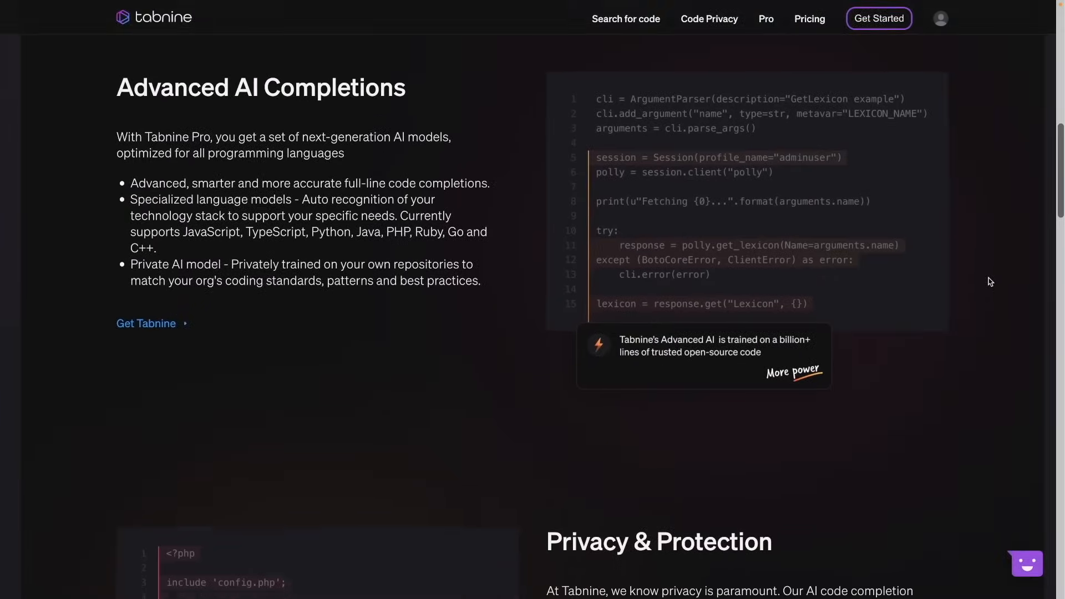
scroll(down, 3)
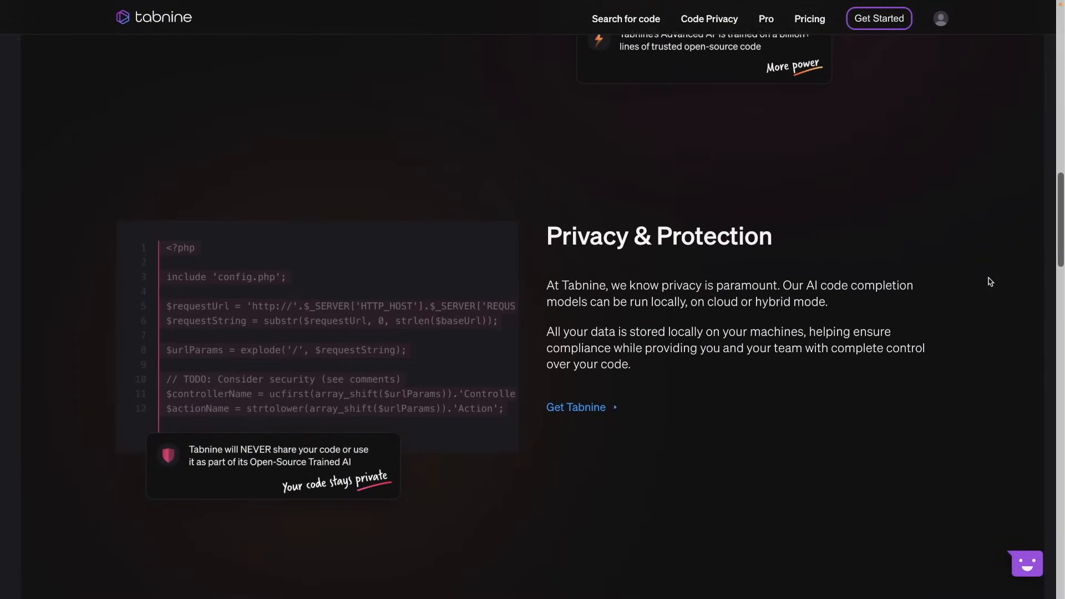
scroll(down, 3)
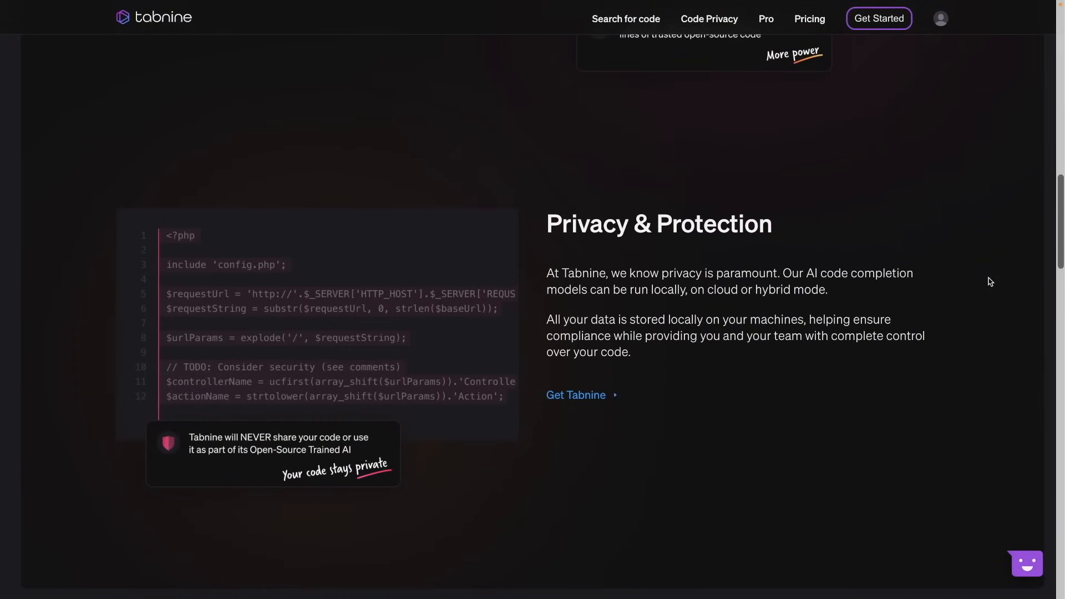
drag(547, 320, 668, 319)
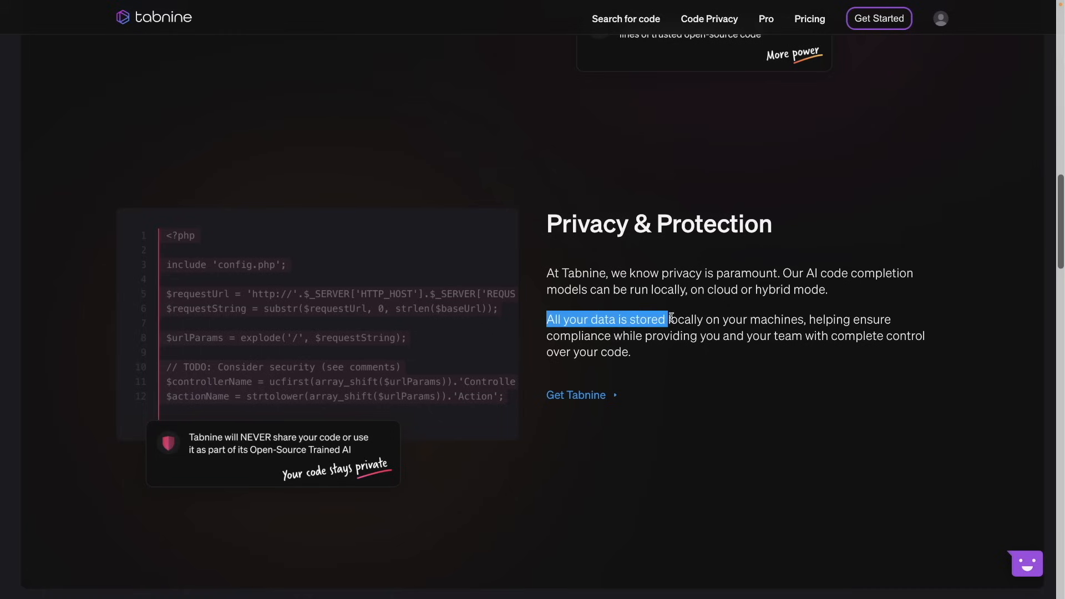
scroll(up, 3)
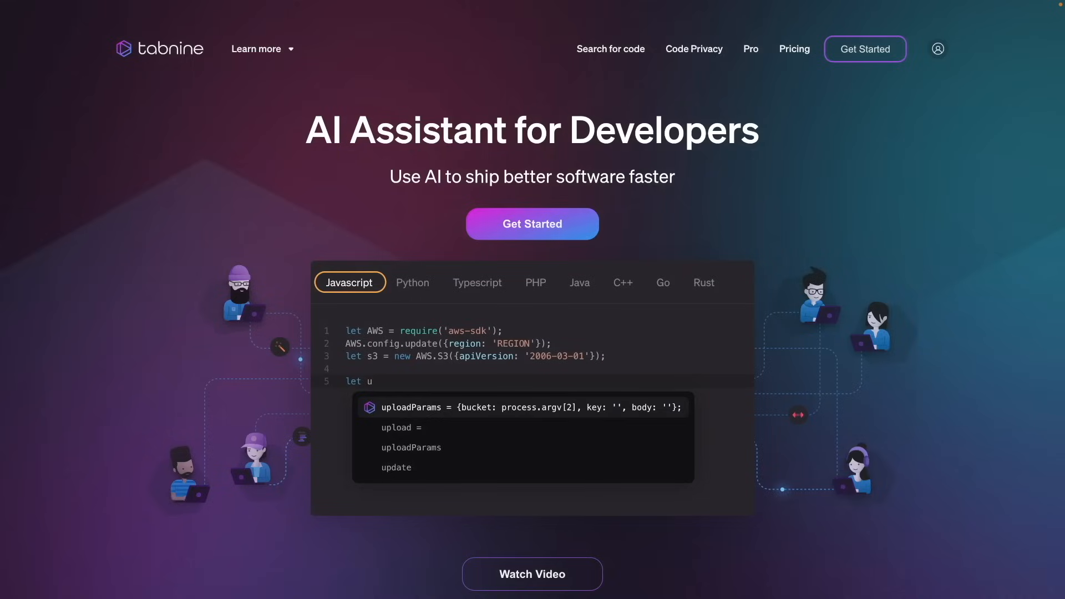
text(let fi)
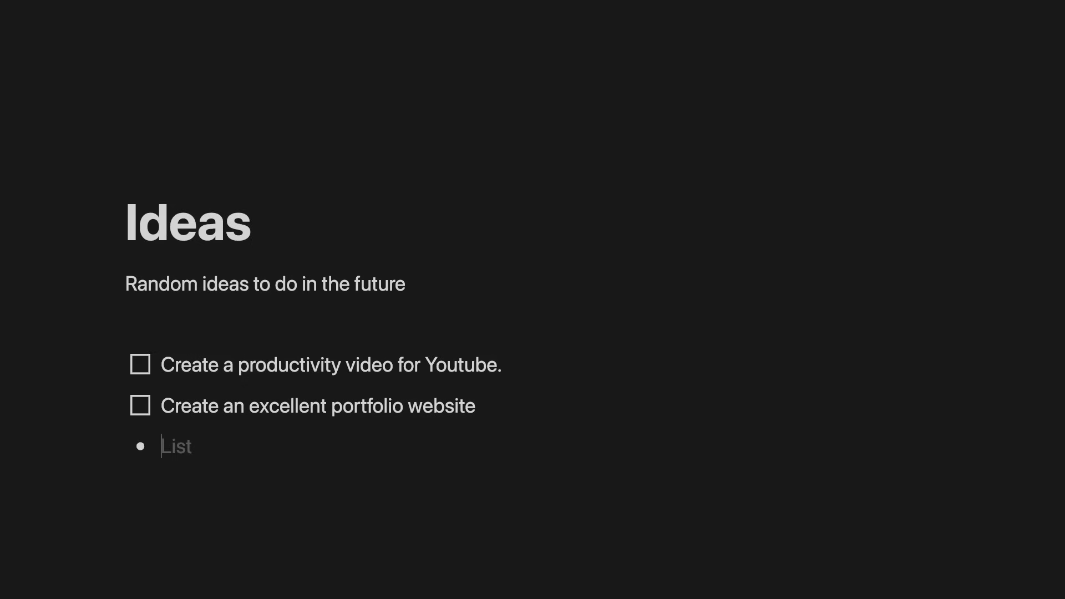
Step: Add 'Design with Figma.' to Ideas and 'Remix vs Next.js' under Remix.js
text(Design with Figma.)
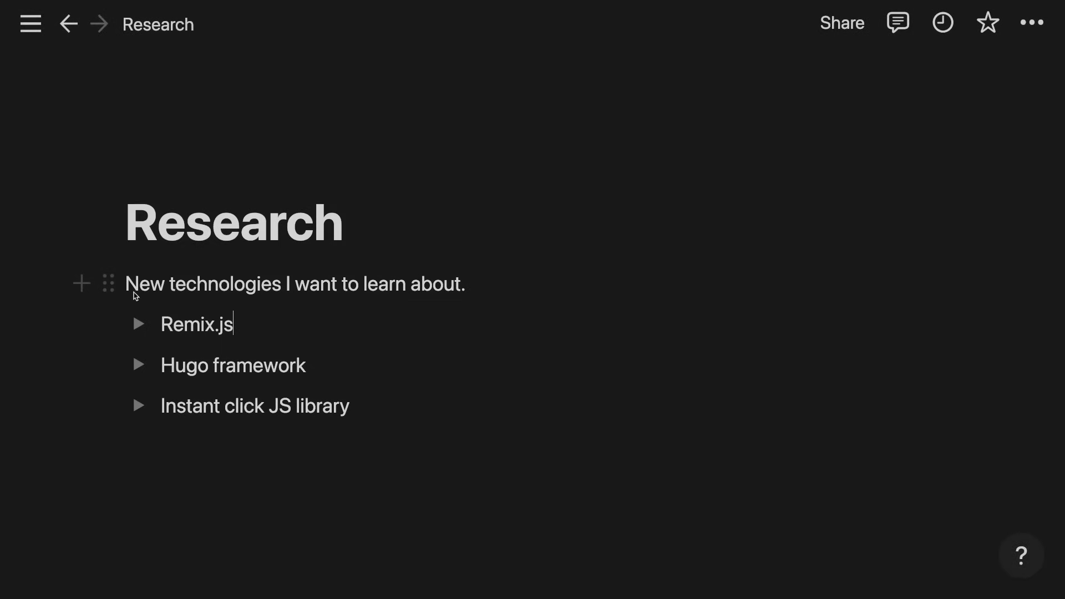
text(Remix vs N)
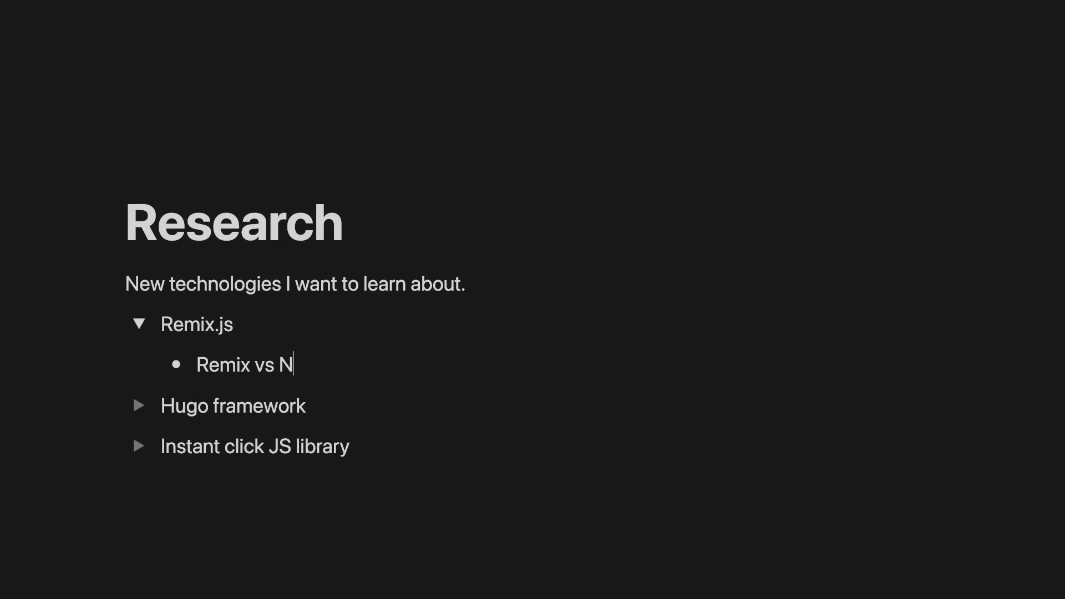
text(ext.js)
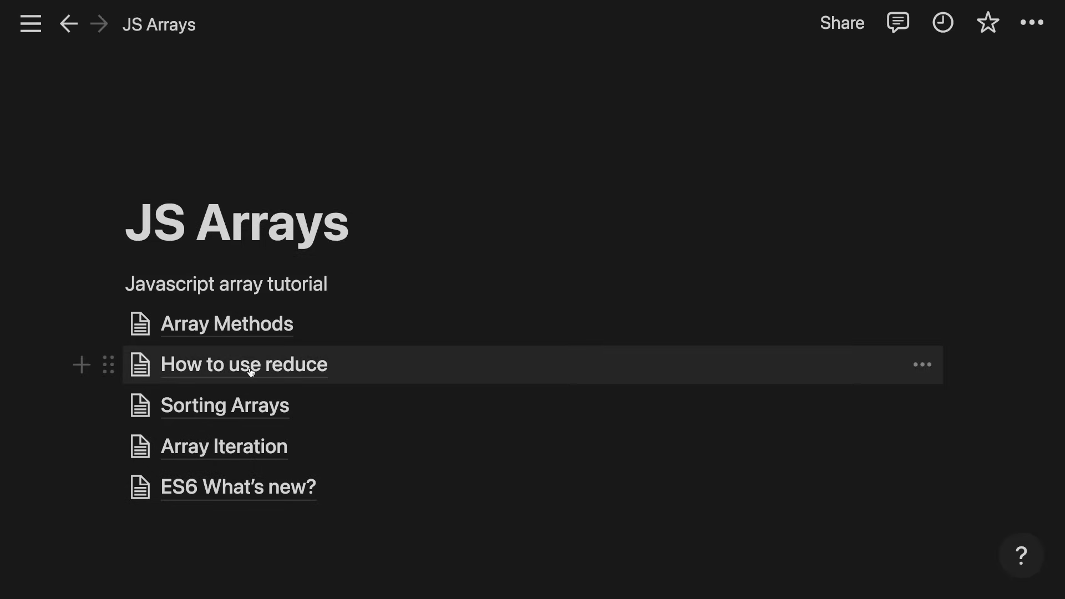
Step: Open the How to use reduce subpage and scroll through the tutorial
click(243, 364)
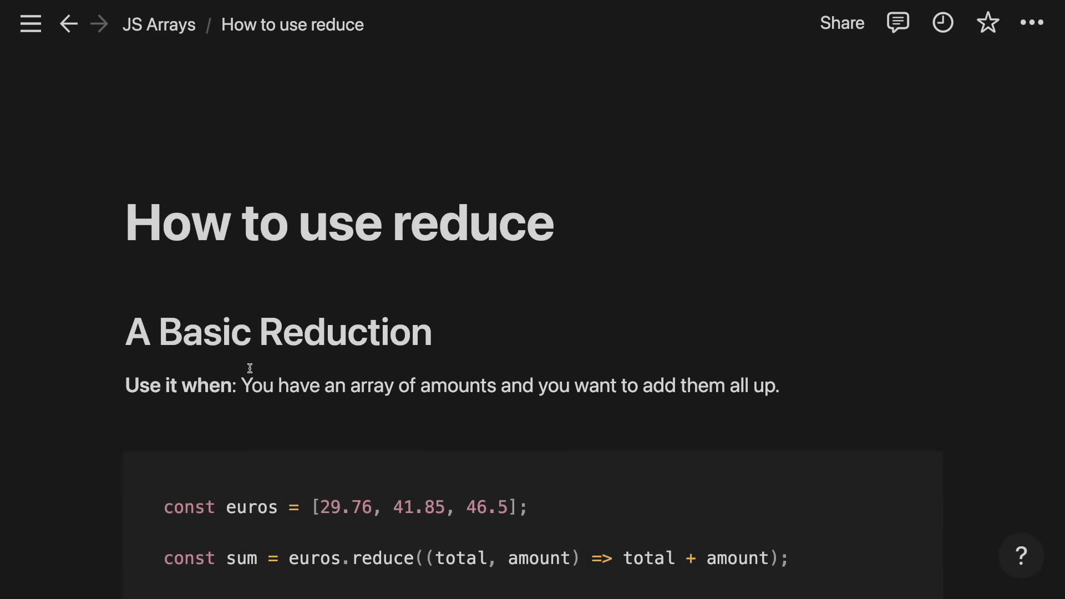
scroll(down, 3)
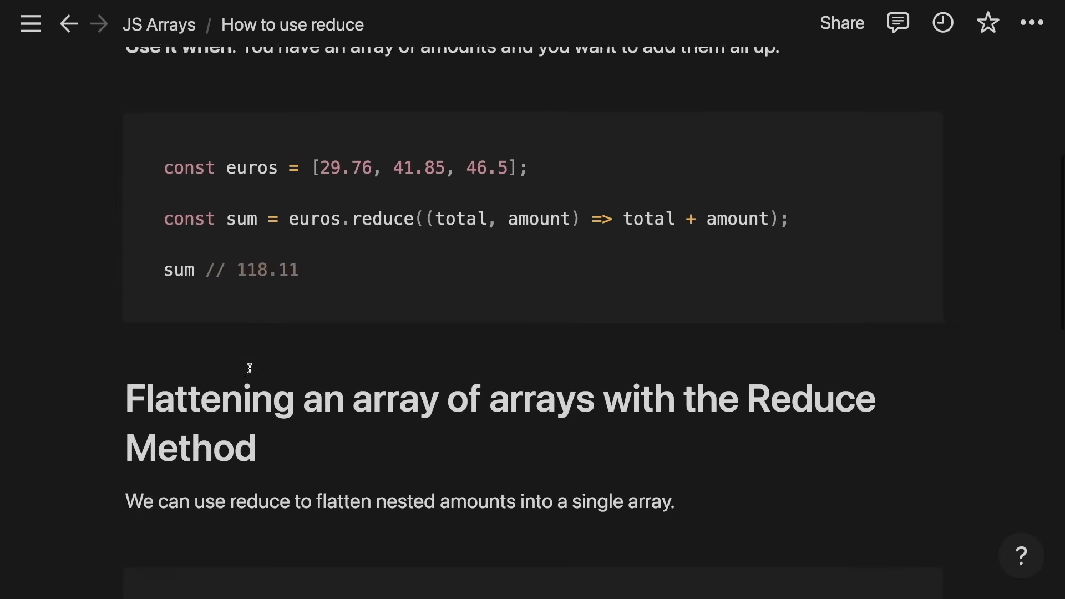
scroll(down, 3)
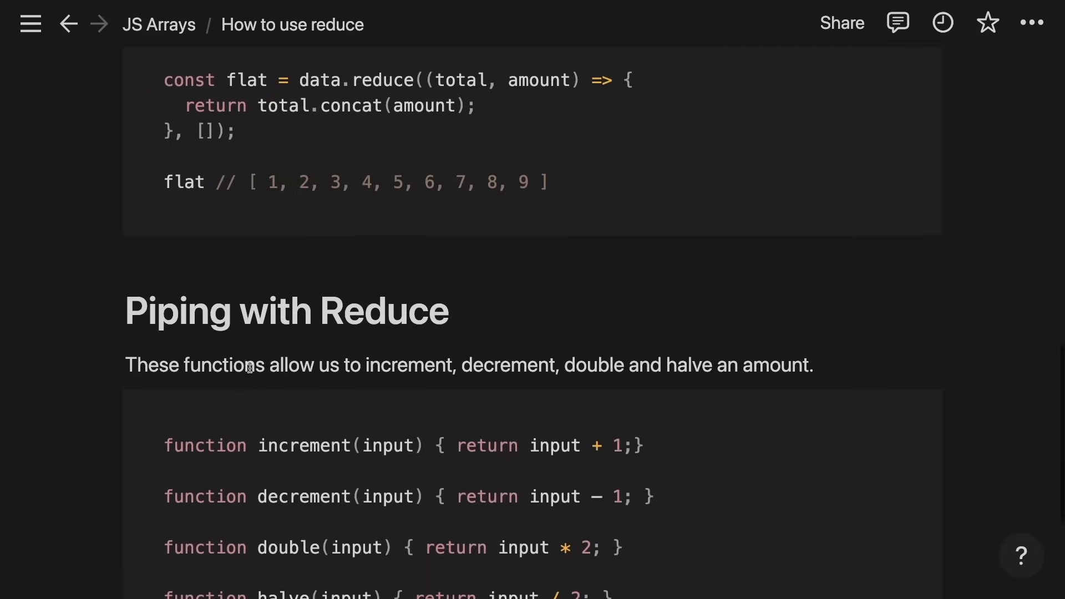
scroll(down, 3)
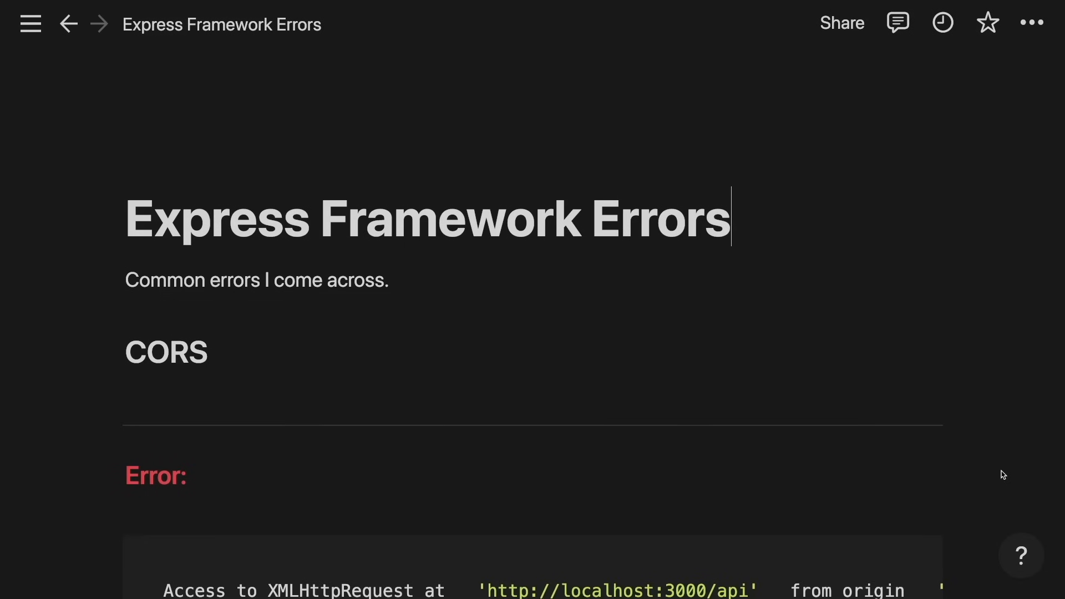
scroll(down, 3)
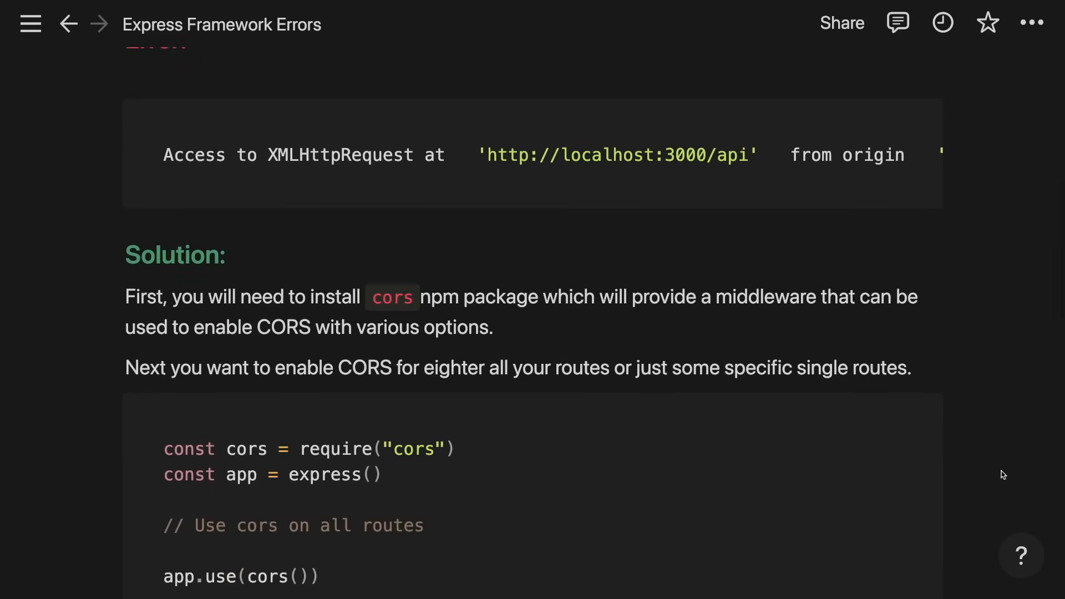
scroll(down, 3)
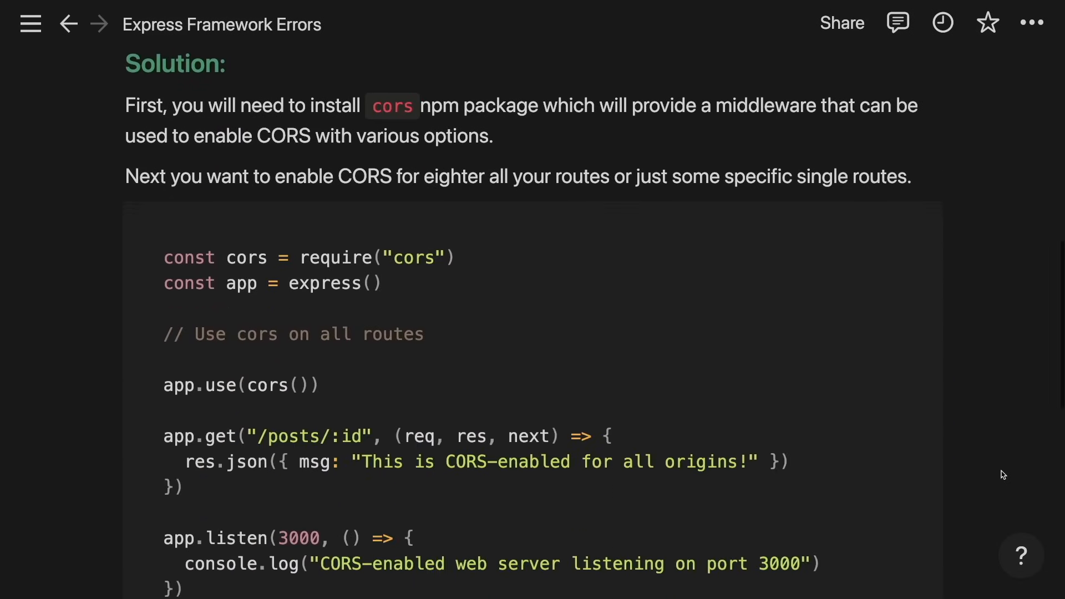
scroll(down, 3)
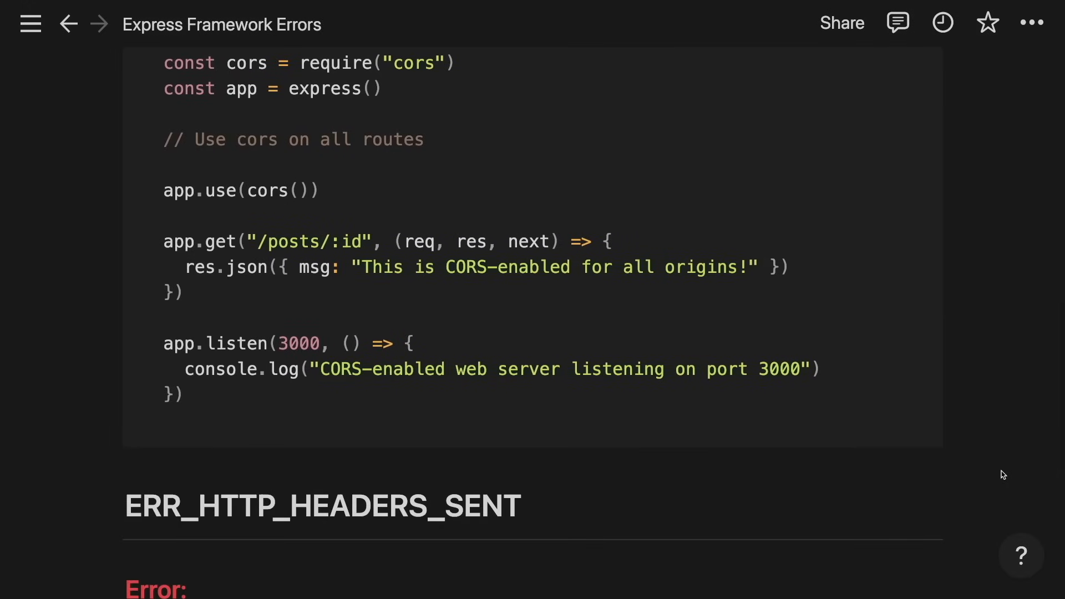
scroll(down, 3)
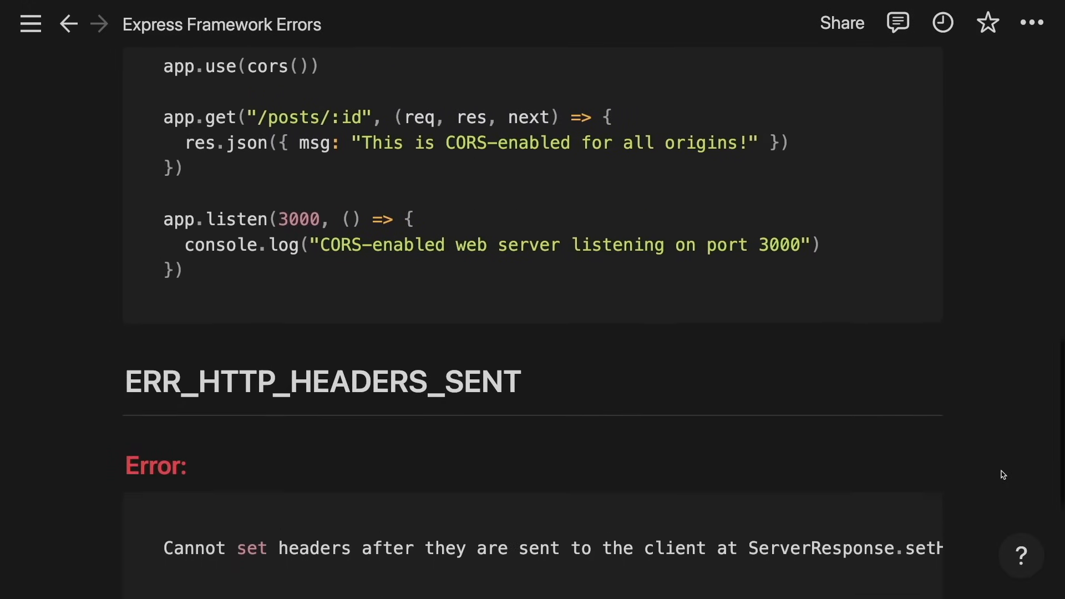
scroll(down, 3)
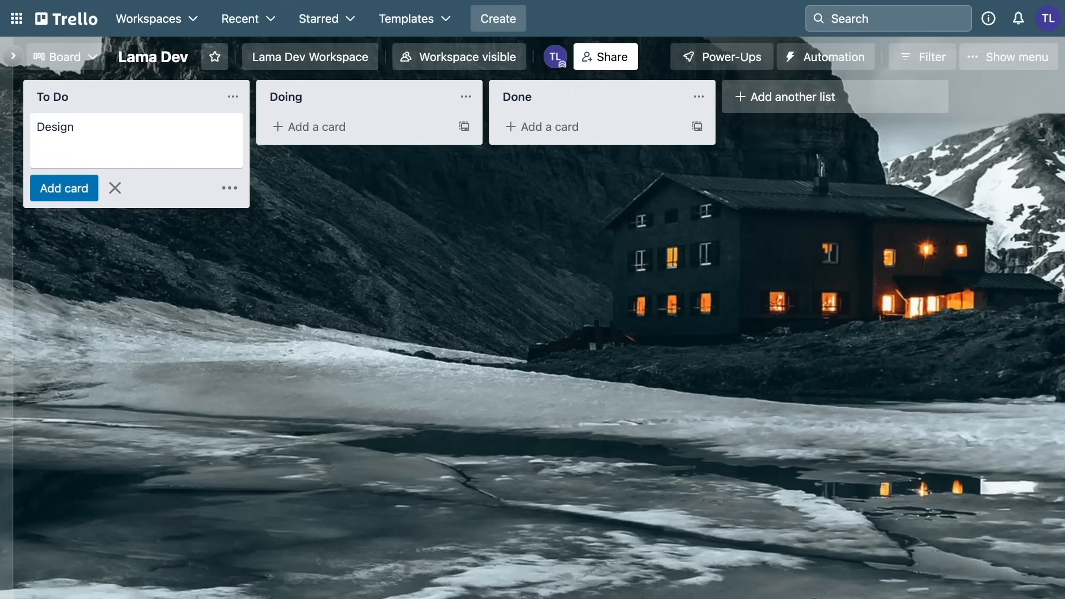
Step: Open the Design card in Doing and save its description
text(Backend)
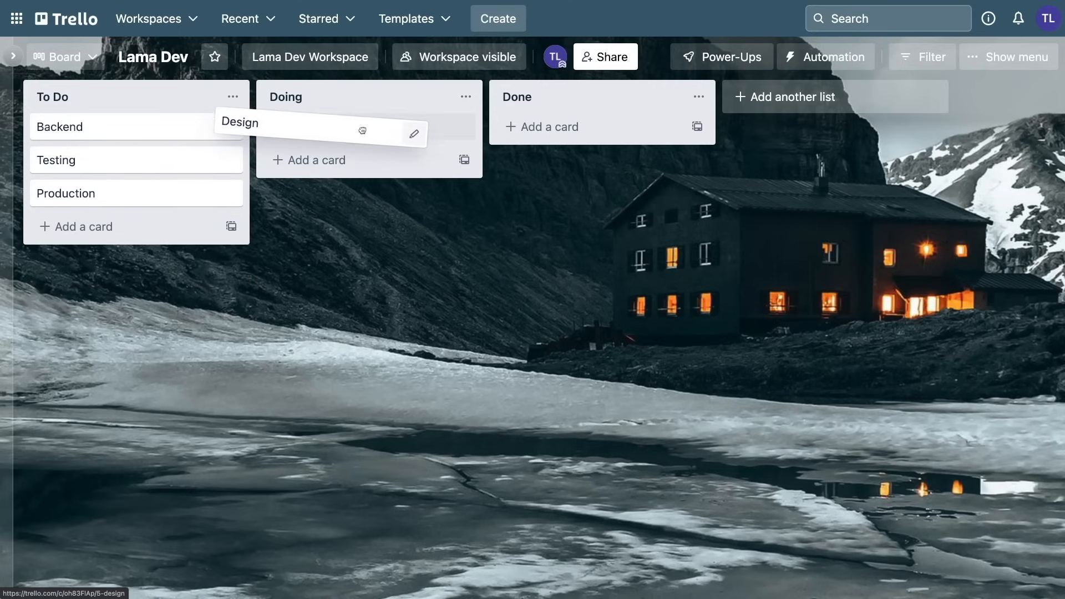
click(239, 122)
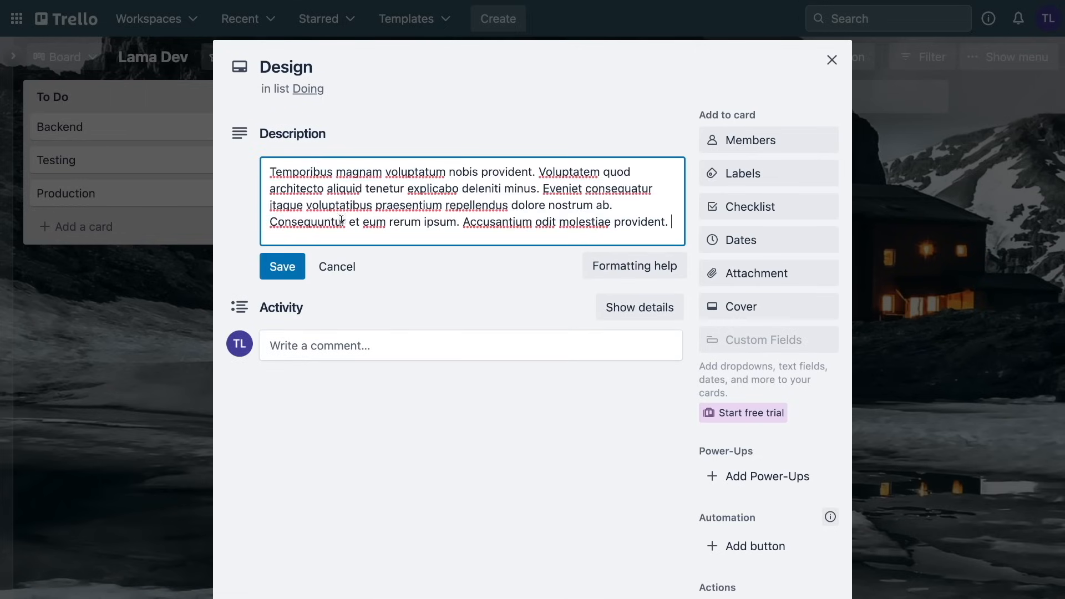
click(744, 173)
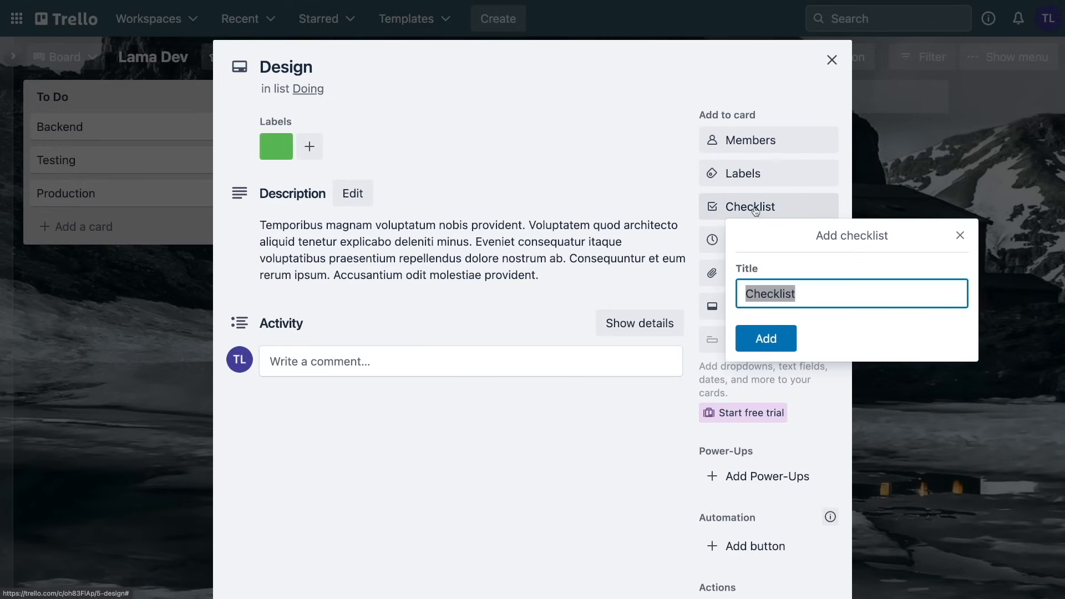
Step: Create a 'Design on Figma' checklist on the card with two tasks
text(Design on Fi)
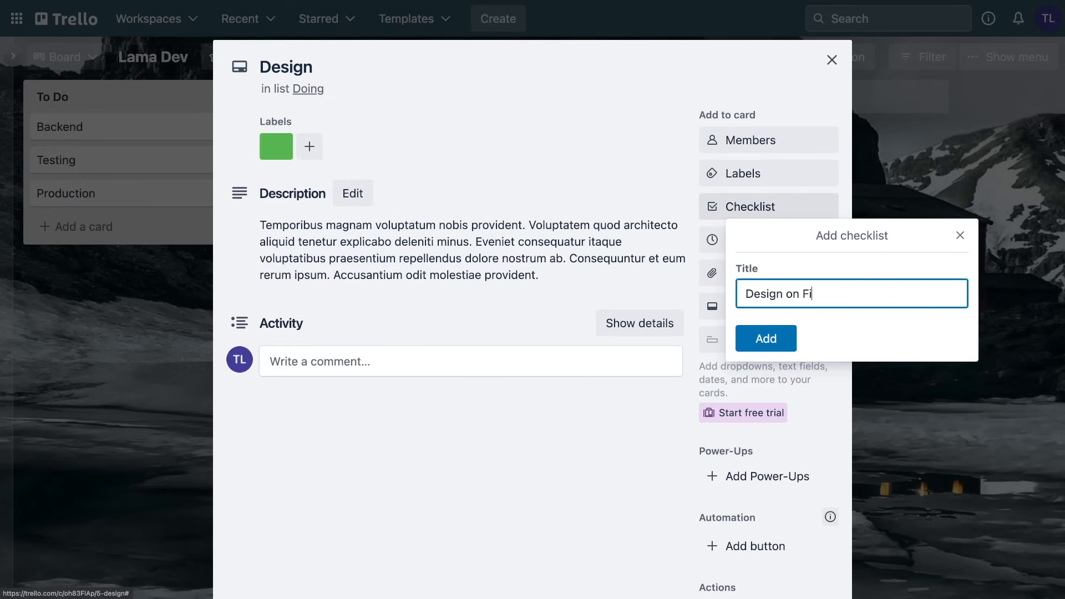
click(764, 339)
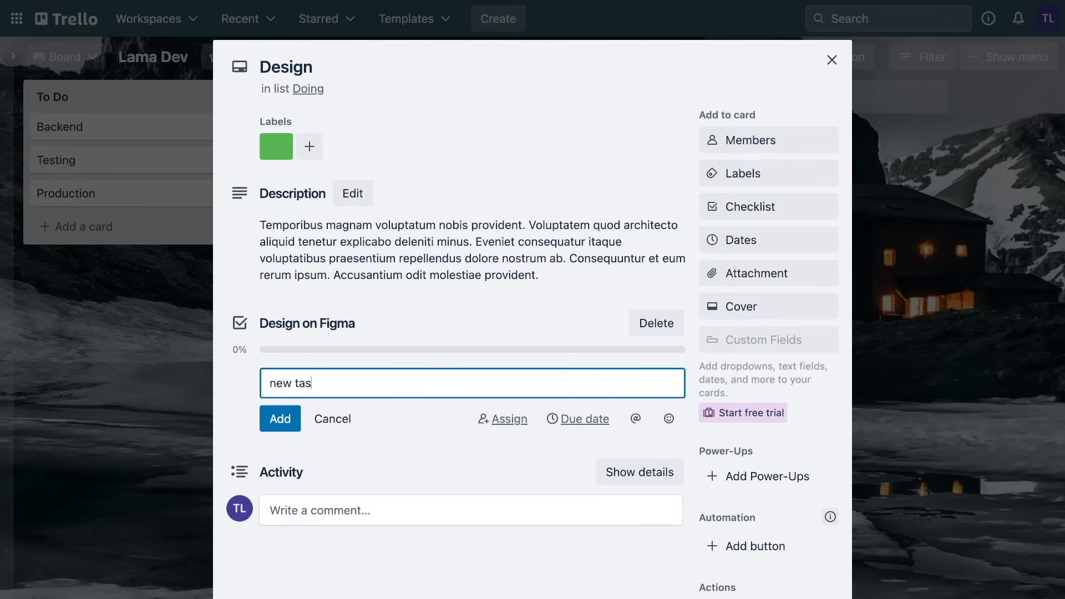
text(k to do :warning:)
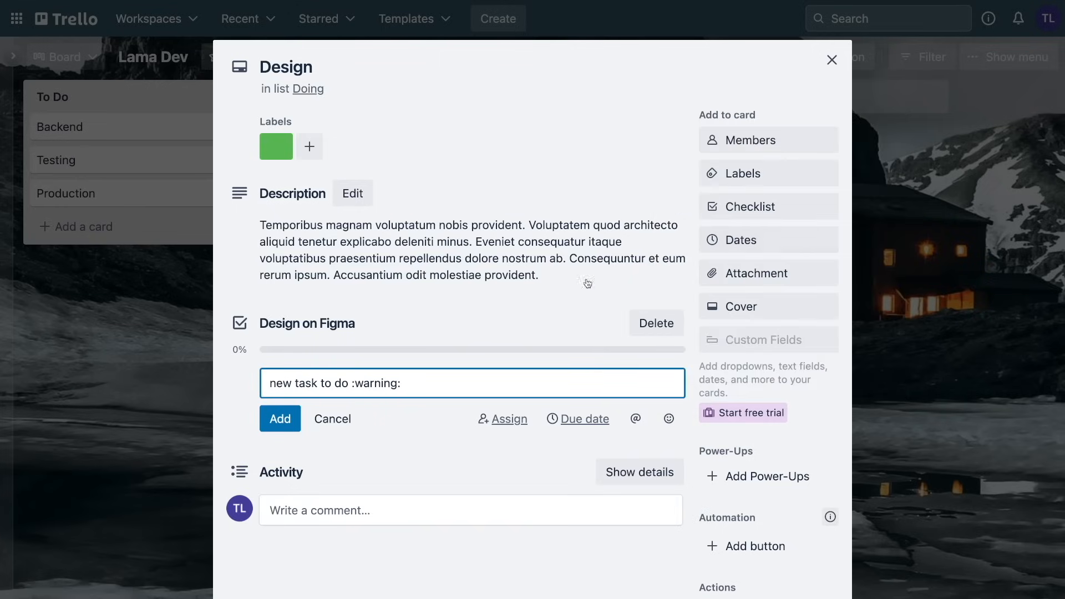
click(279, 417)
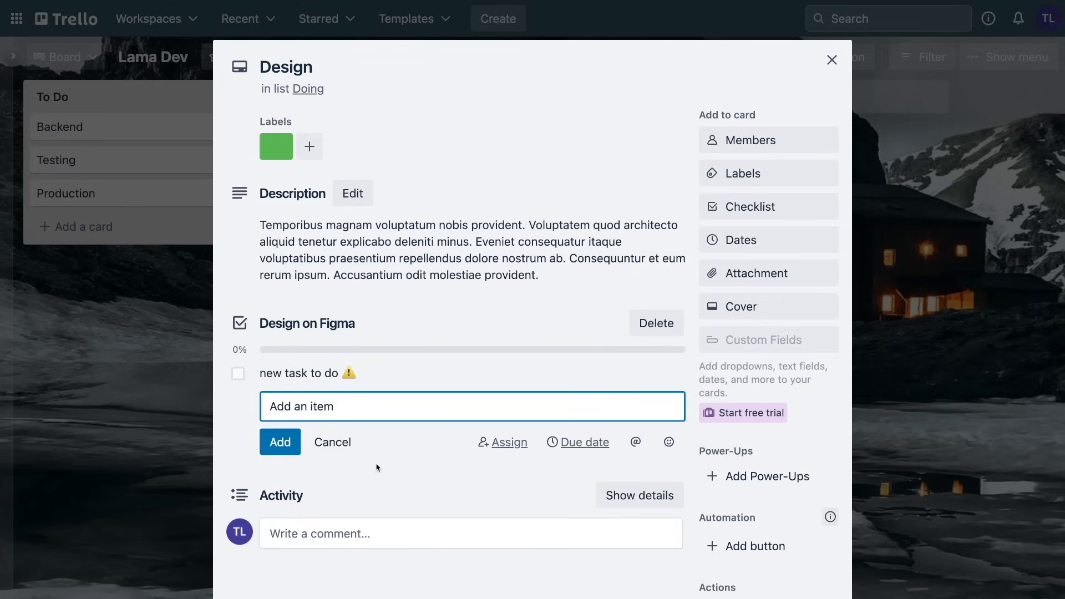
text(second one)
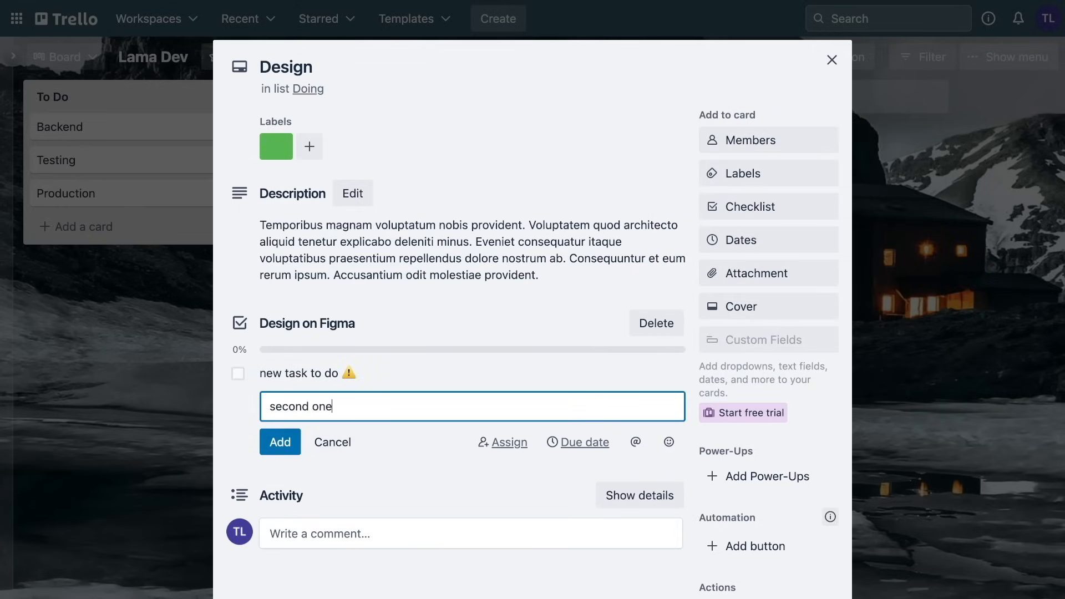
click(279, 441)
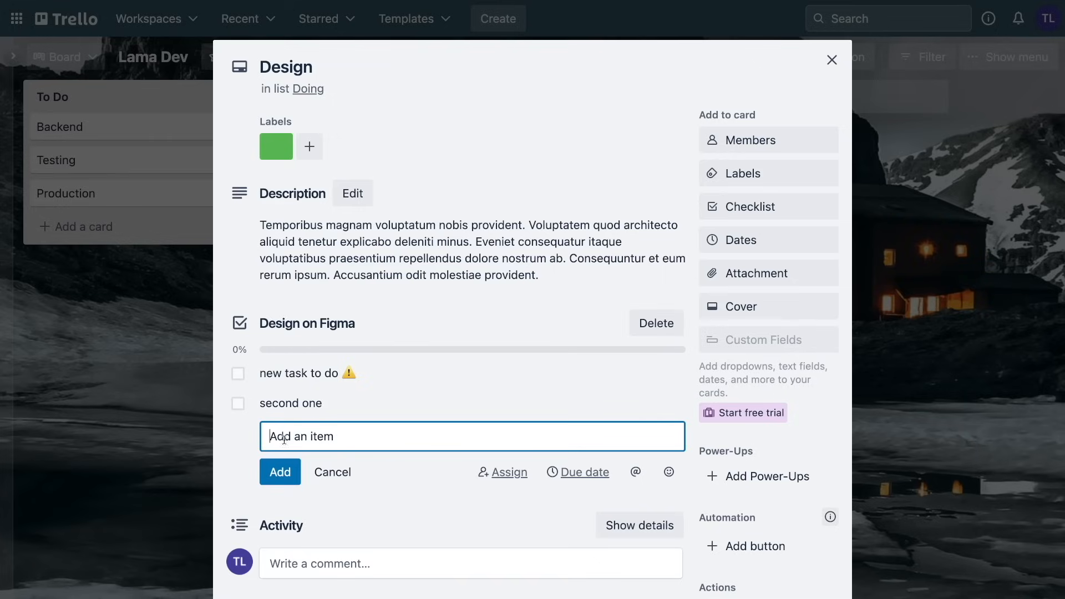
click(753, 273)
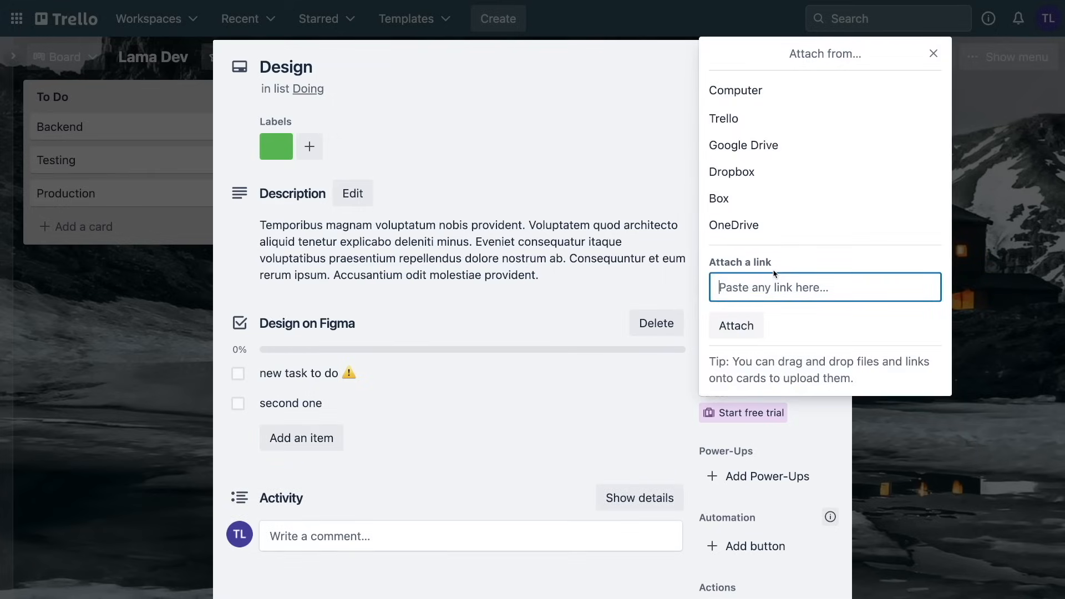
Step: Attach the lama.dev link and set a Jul 1 due date on the Design card
text(lama.dev)
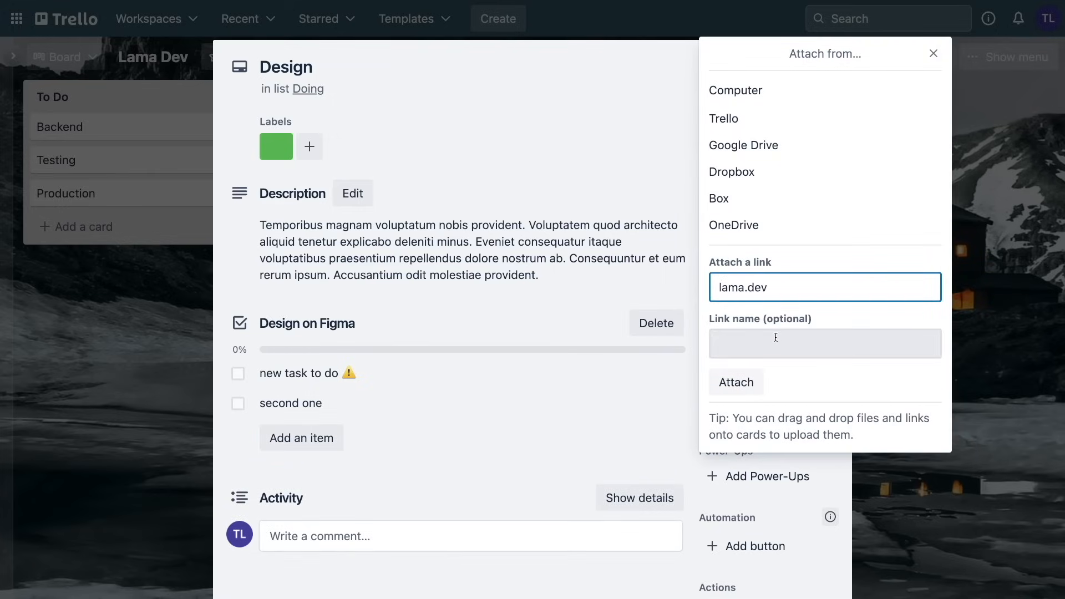
click(824, 343)
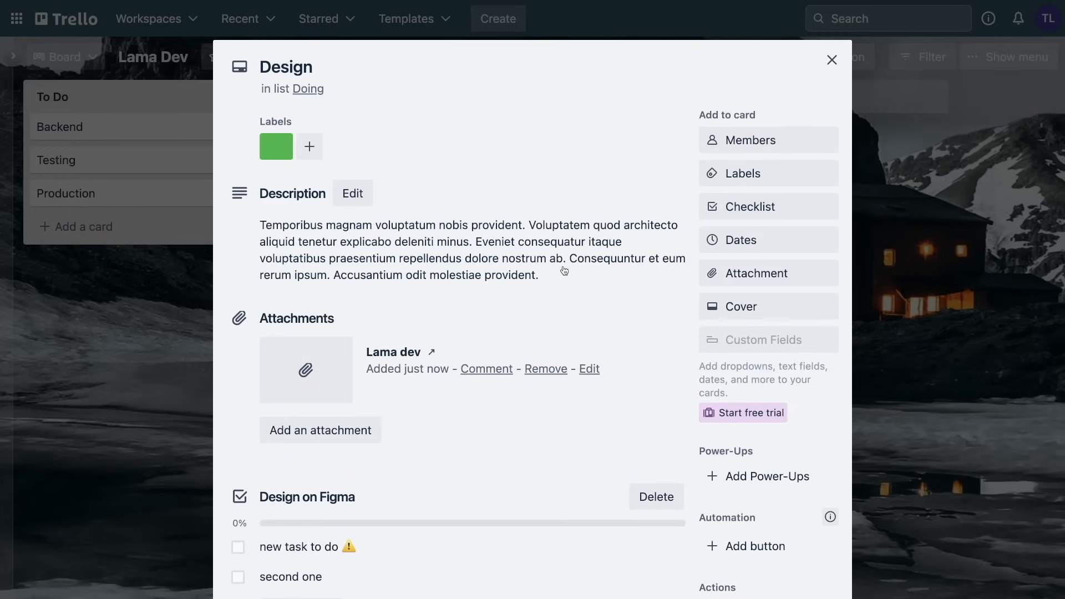
click(739, 239)
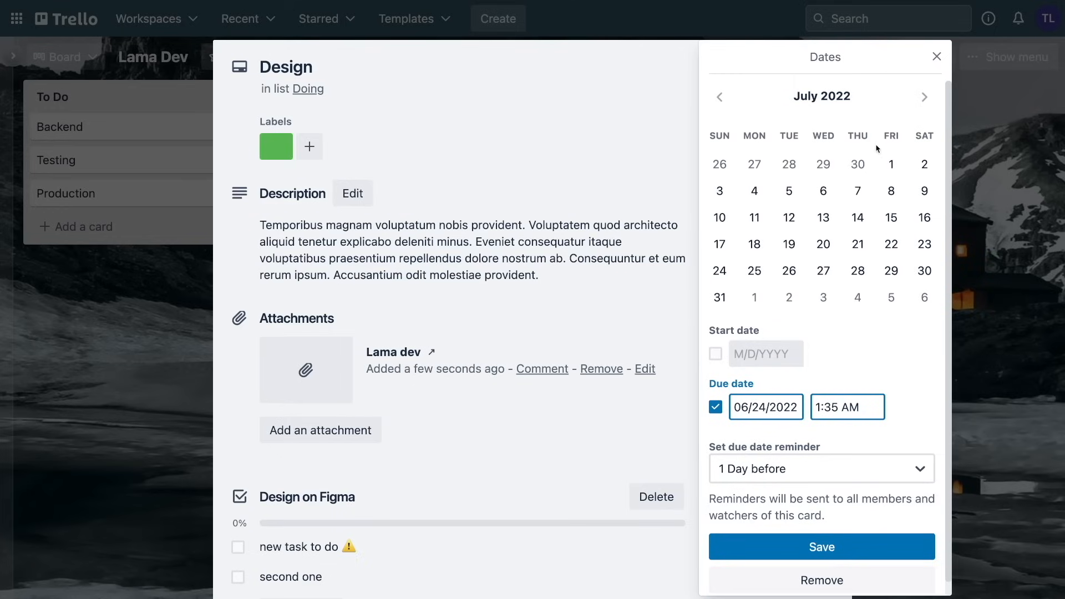
click(820, 547)
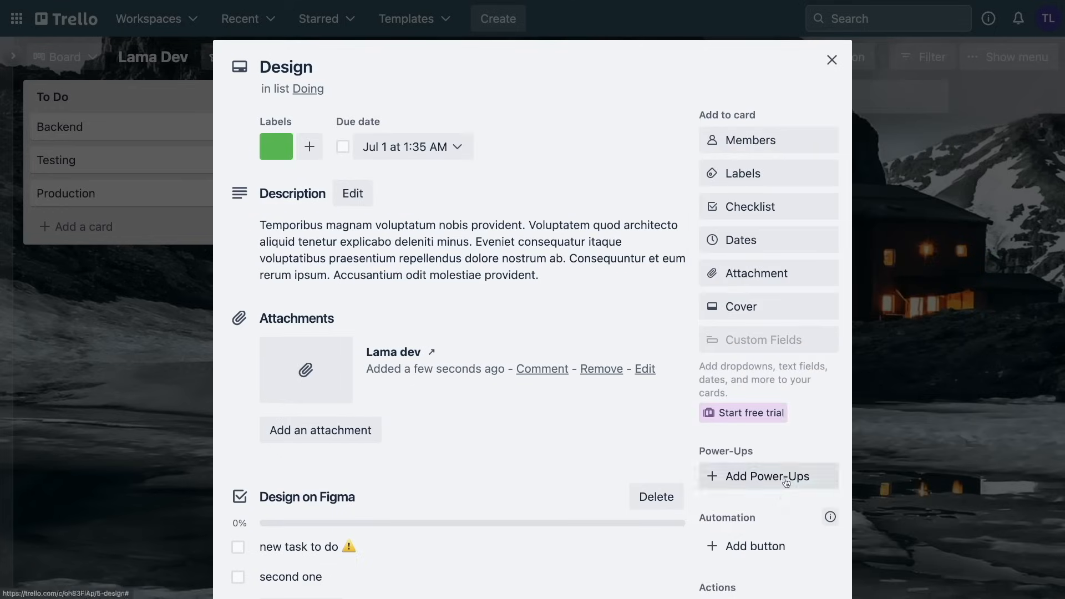
click(767, 475)
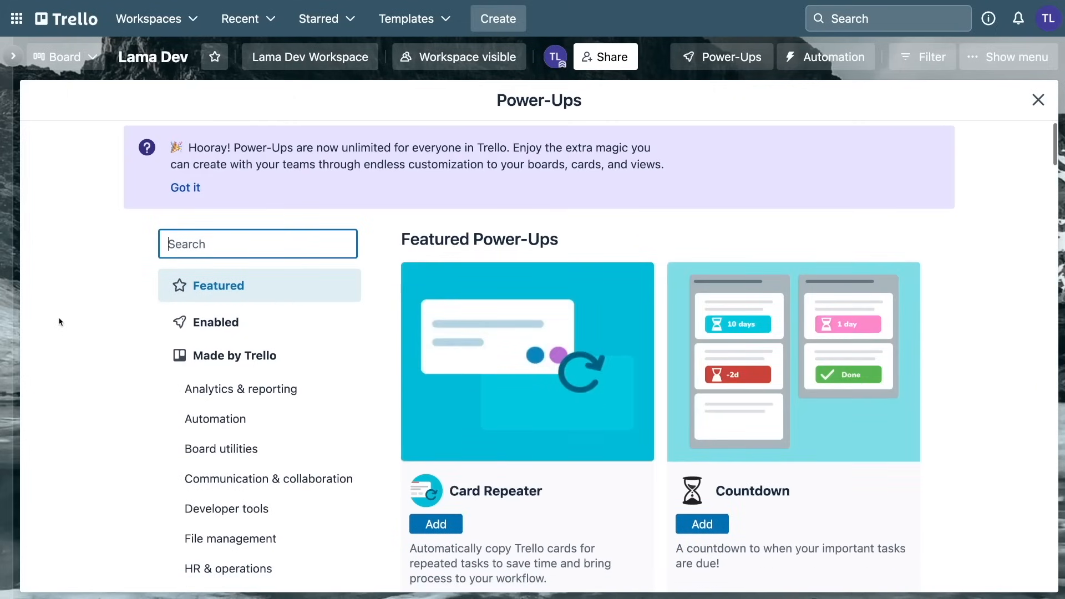